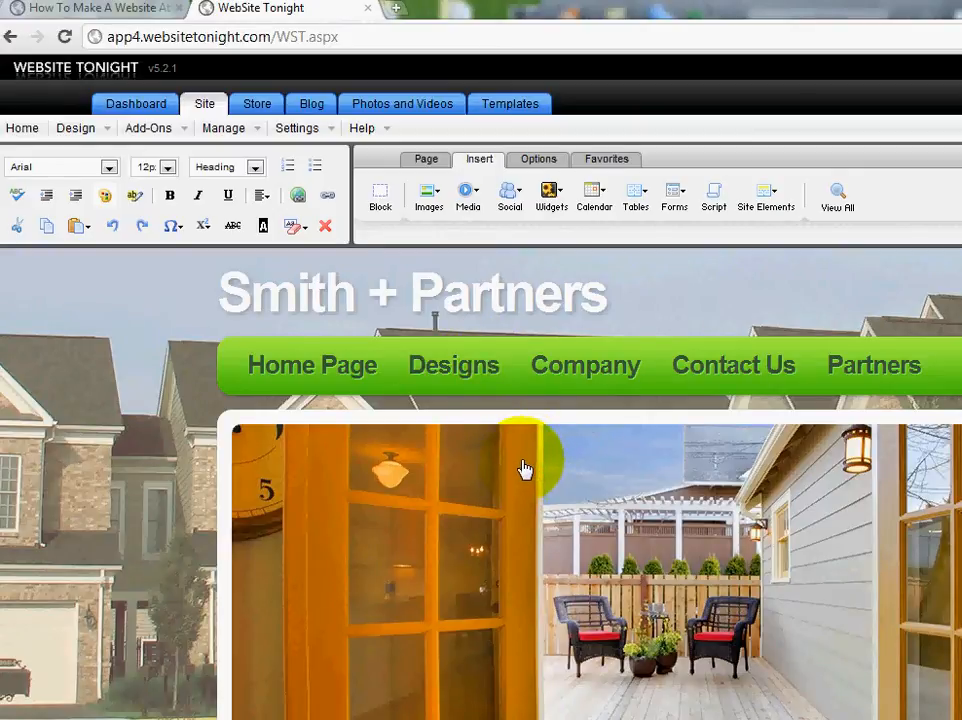
mouse_move(558, 490)
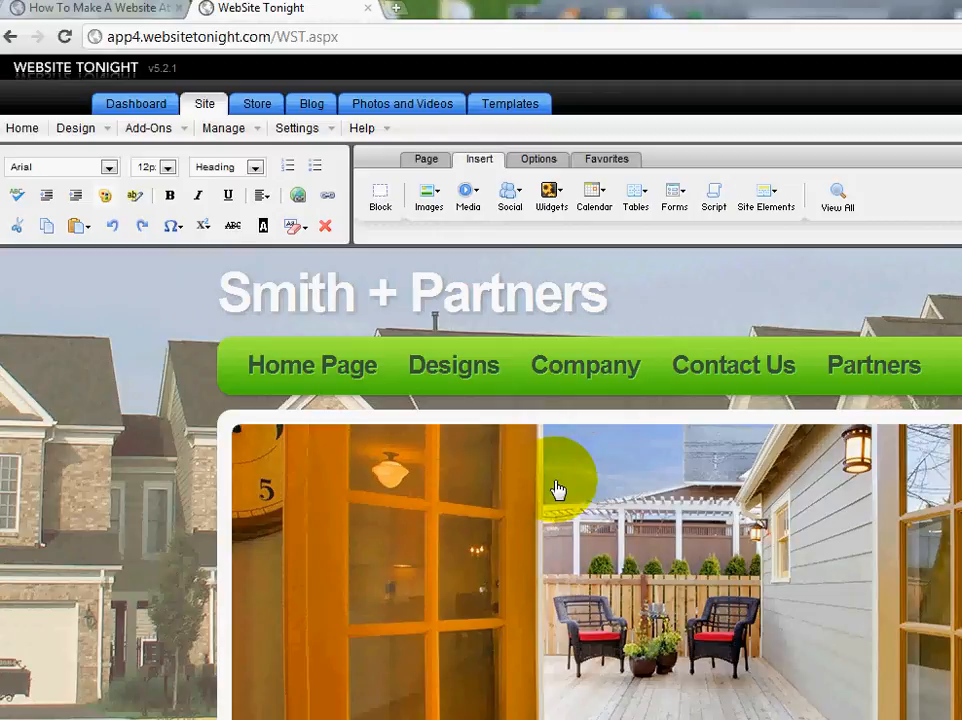
mouse_move(556, 564)
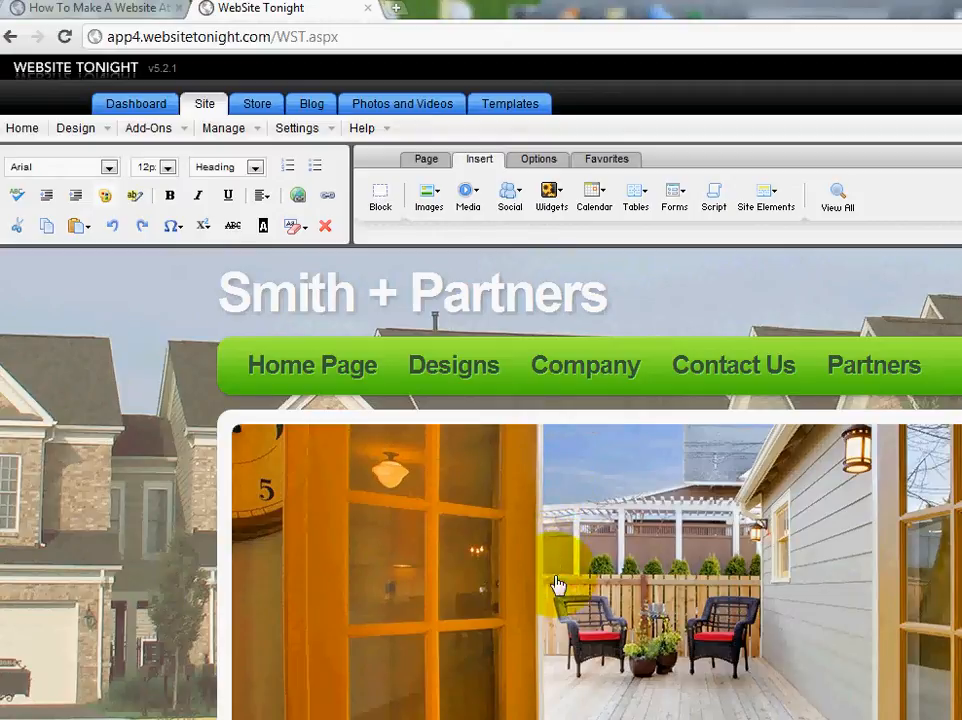
mouse_move(644, 590)
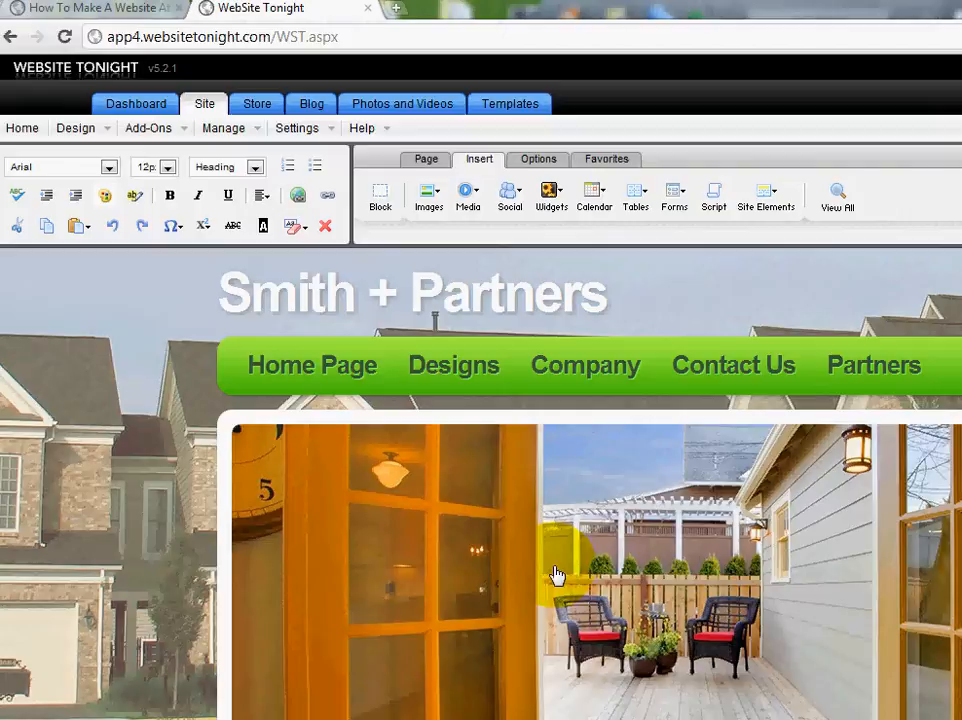
mouse_move(548, 558)
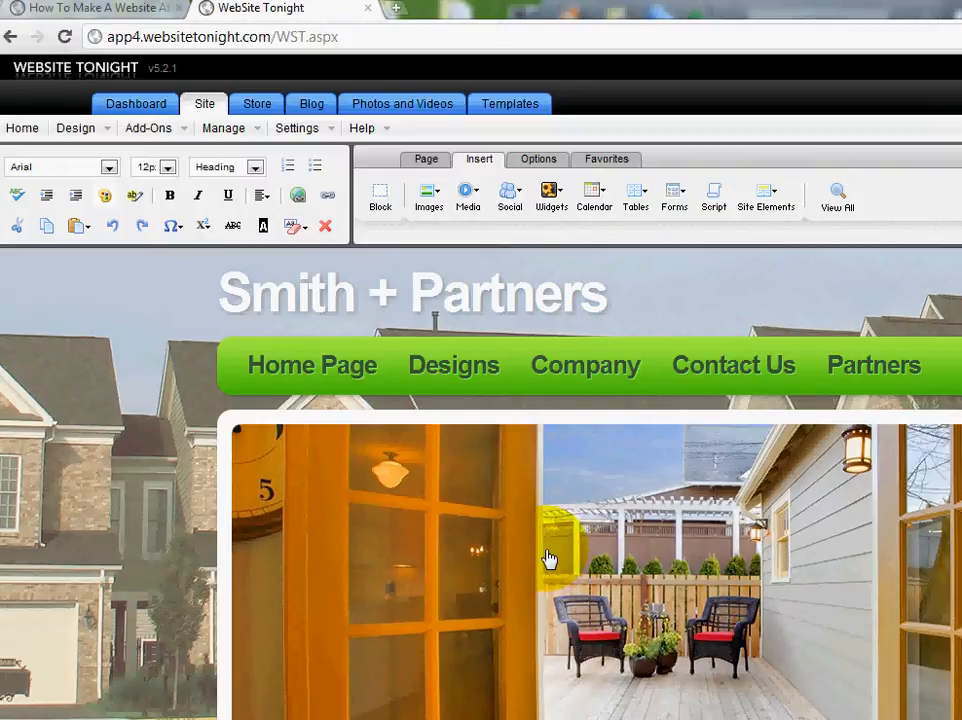
mouse_move(690, 556)
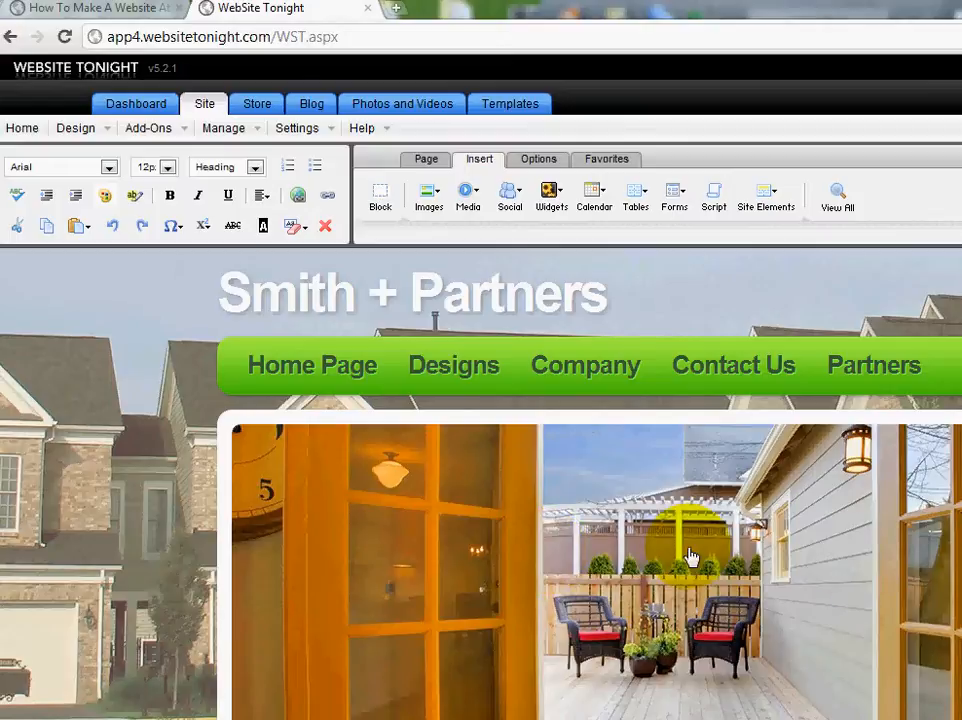
mouse_move(596, 530)
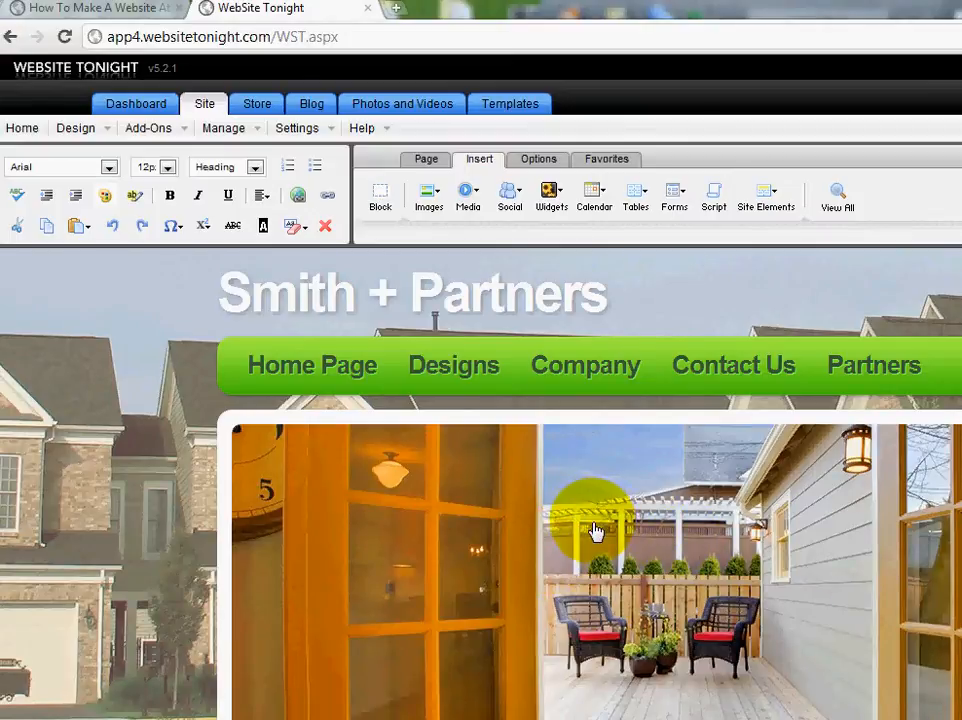
mouse_move(378, 22)
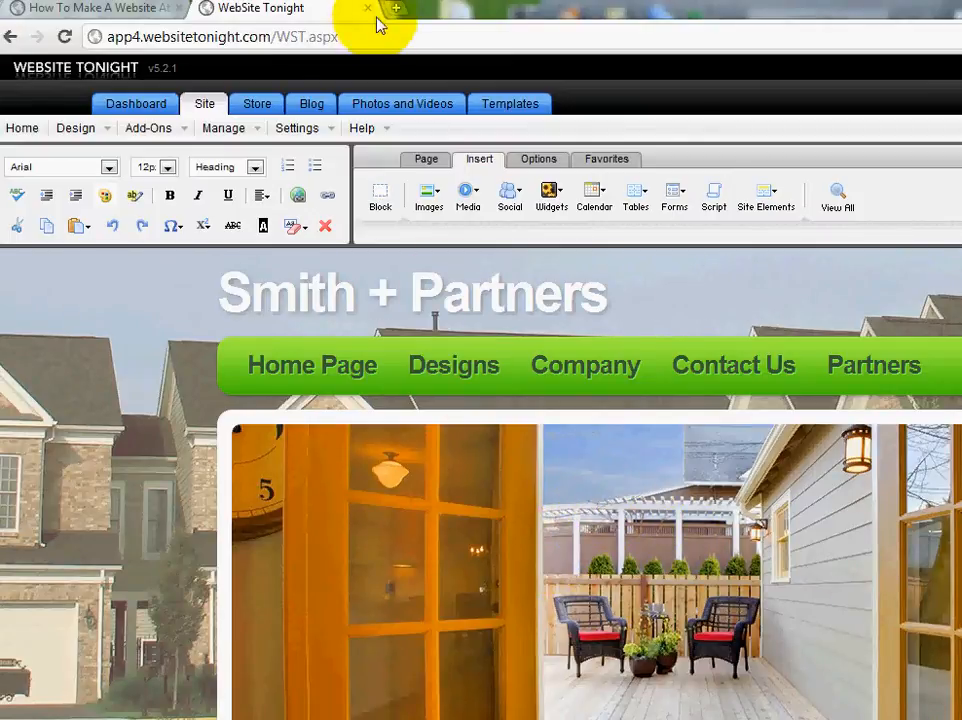
Review the usavedomains.com home page offers, scrolling down the product list and back to the top.
click(368, 8)
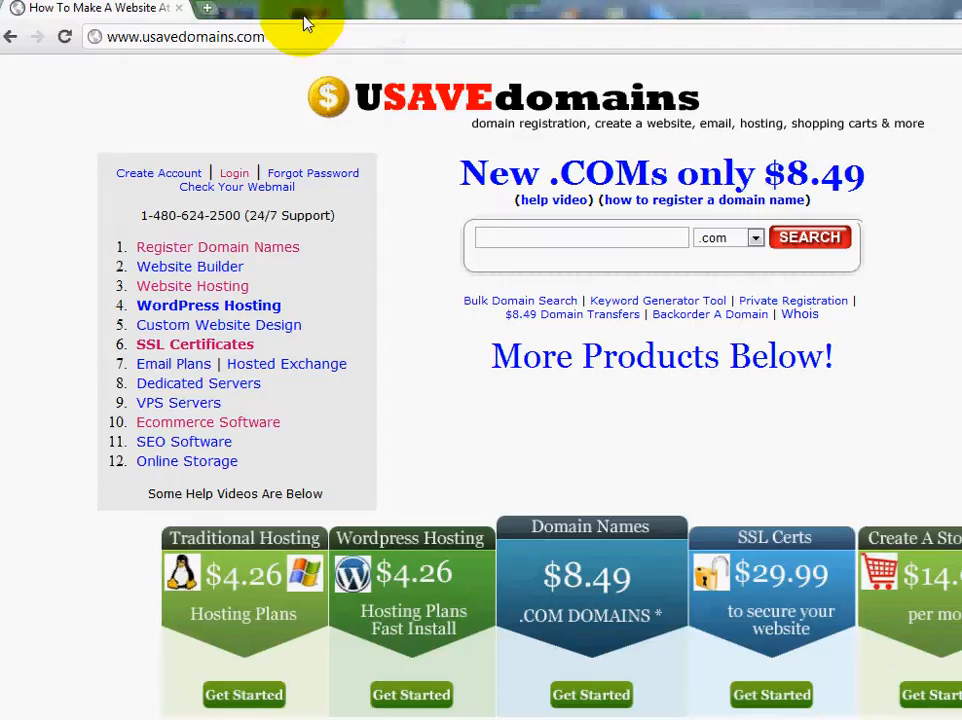
mouse_move(364, 128)
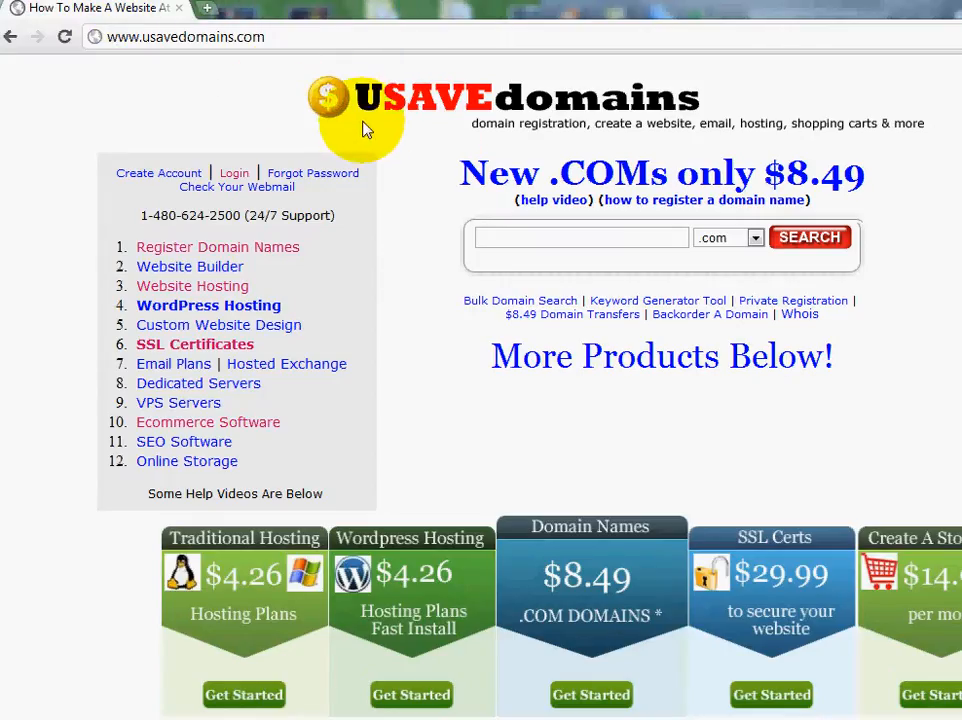
mouse_move(432, 116)
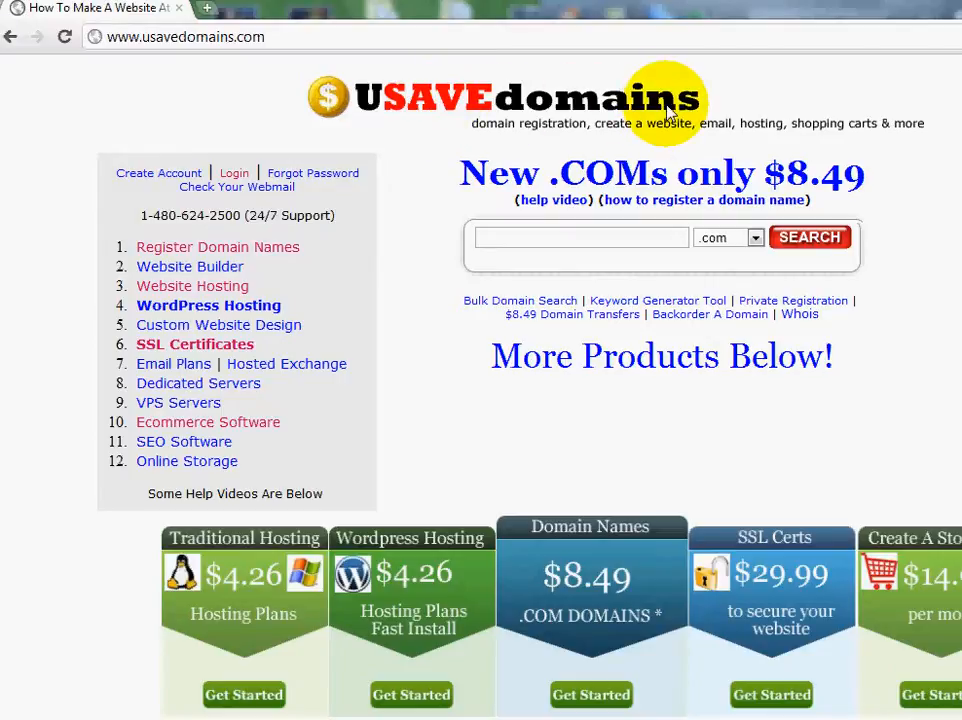
mouse_move(416, 180)
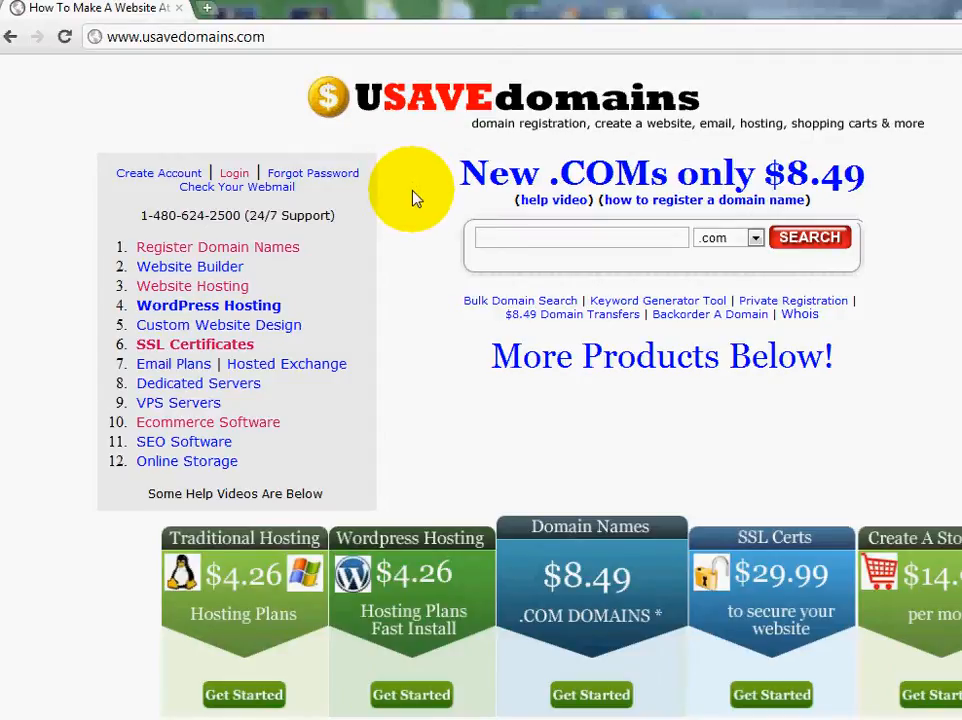
scroll(down, 3)
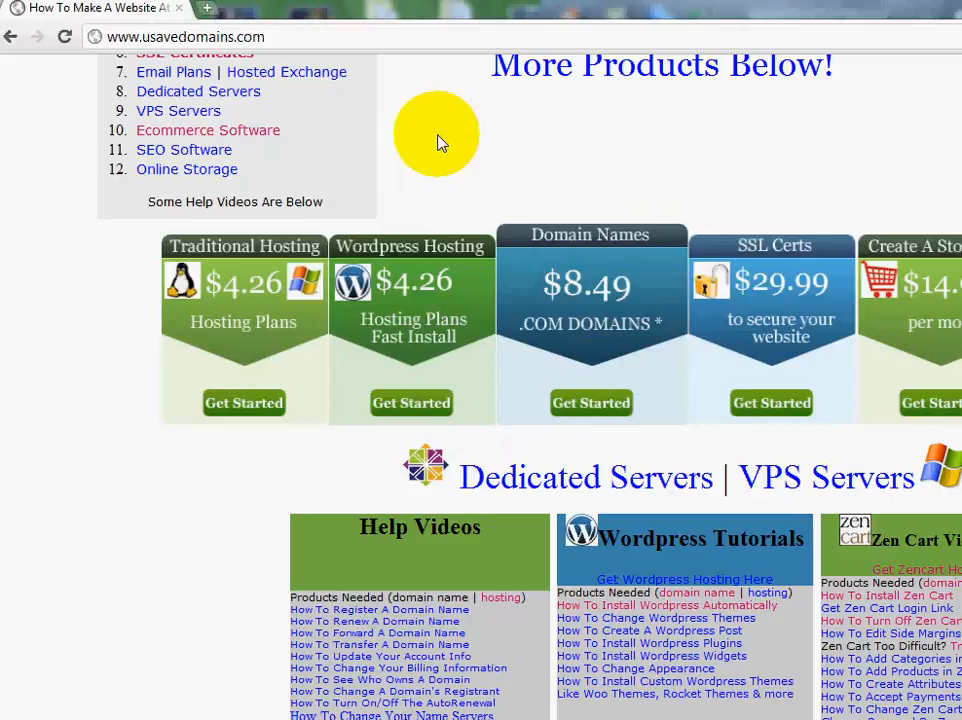
mouse_move(436, 152)
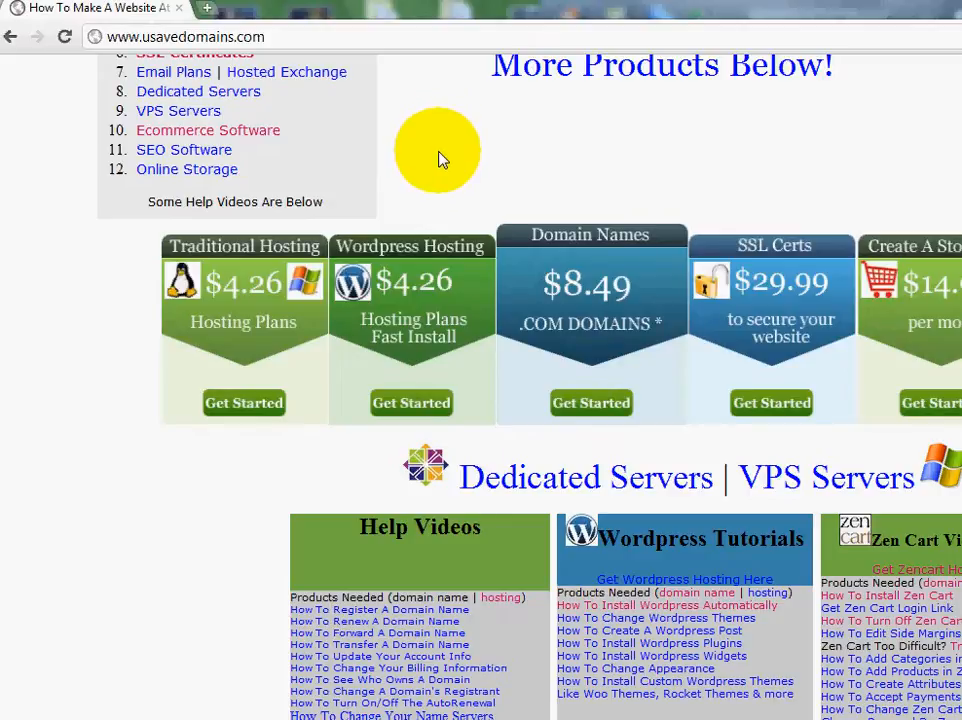
scroll(up, 3)
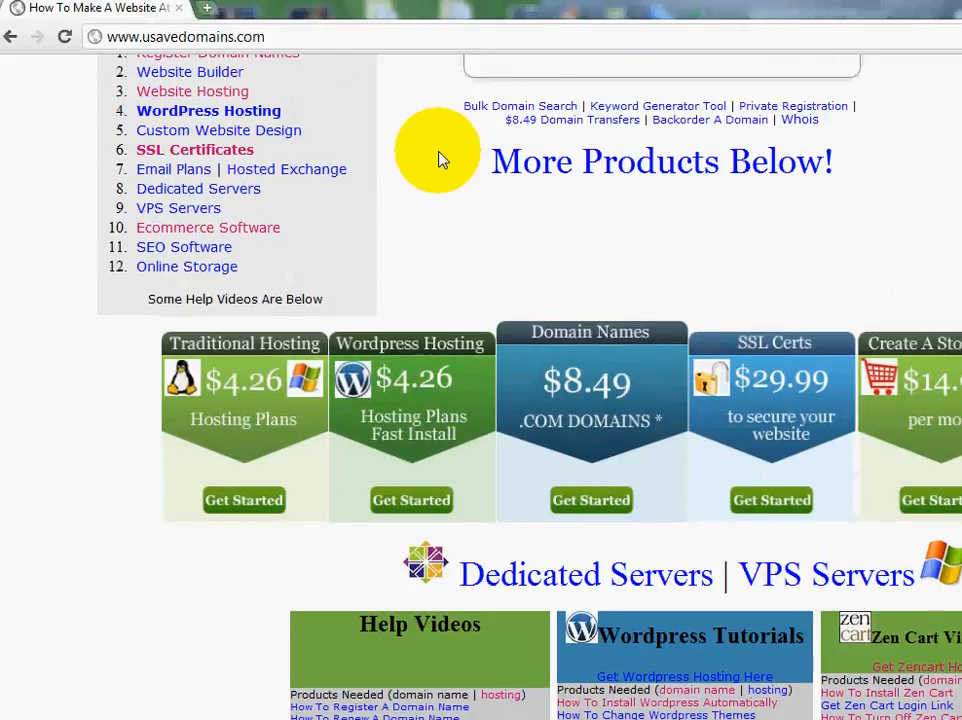
scroll(up, 3)
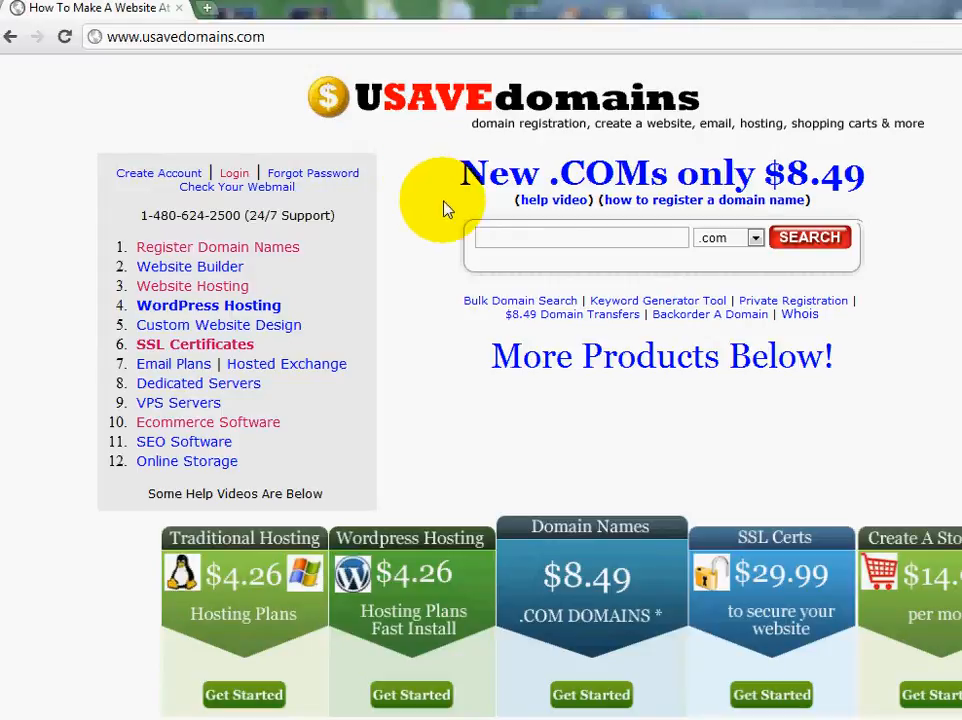
mouse_move(720, 200)
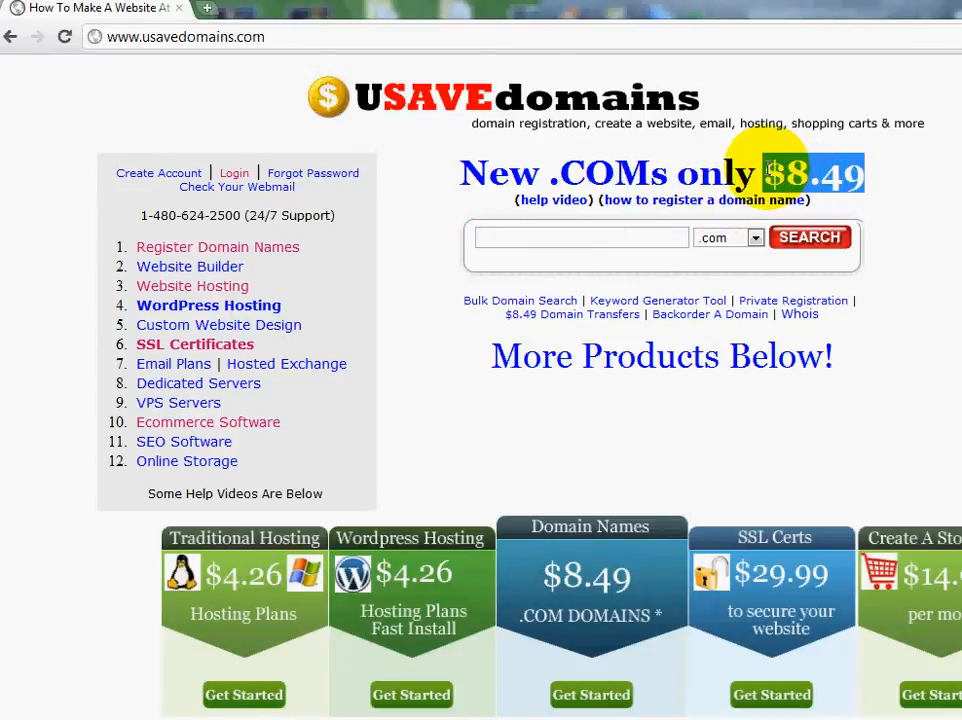
mouse_move(424, 216)
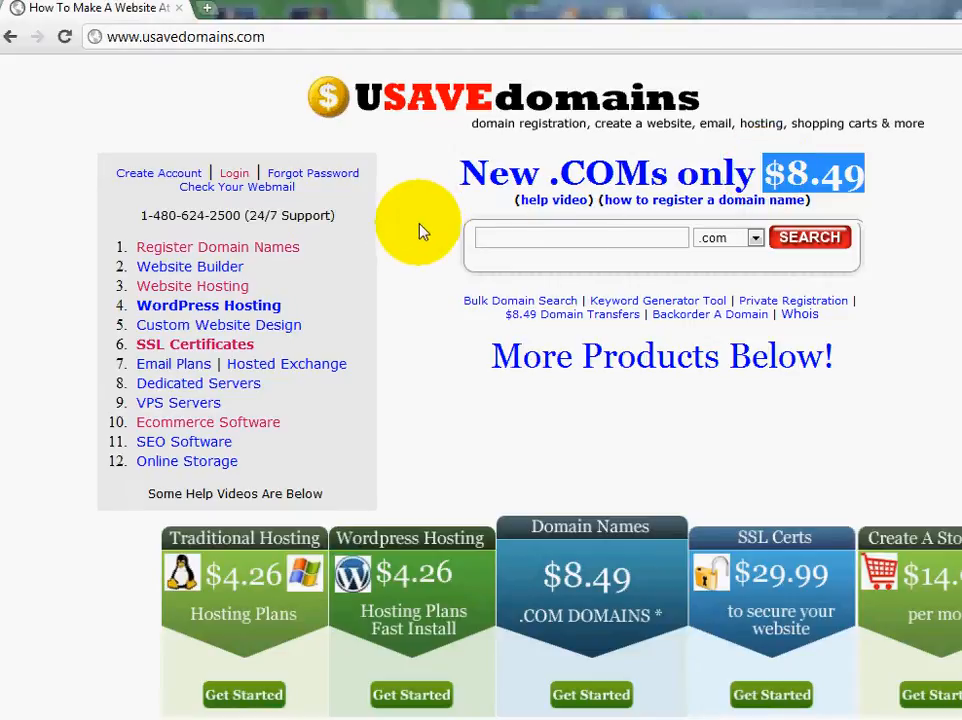
mouse_move(360, 270)
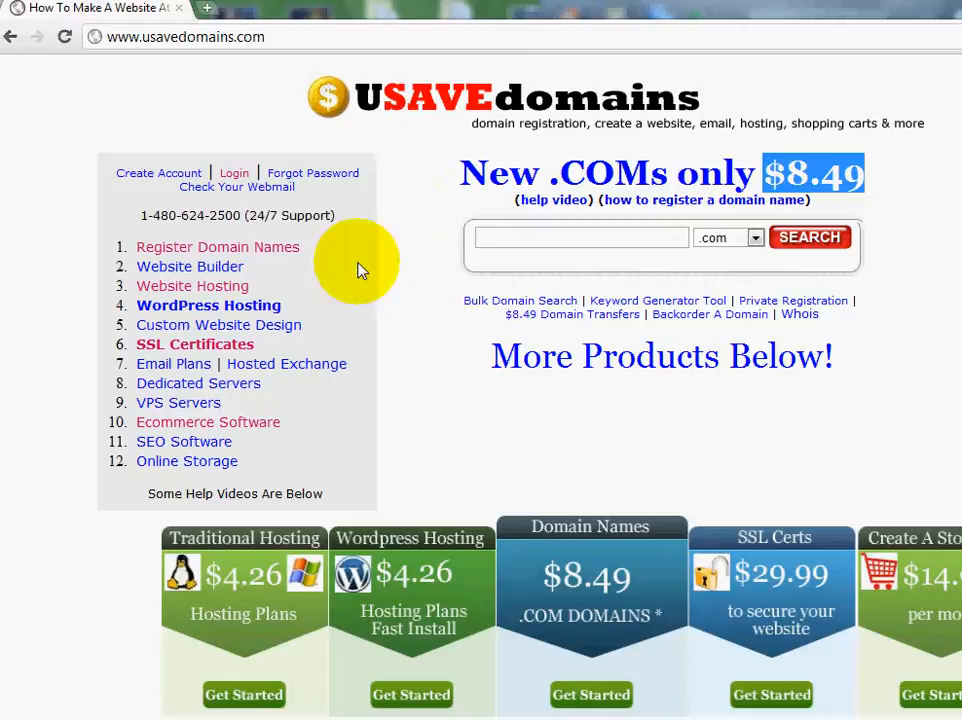
mouse_move(204, 266)
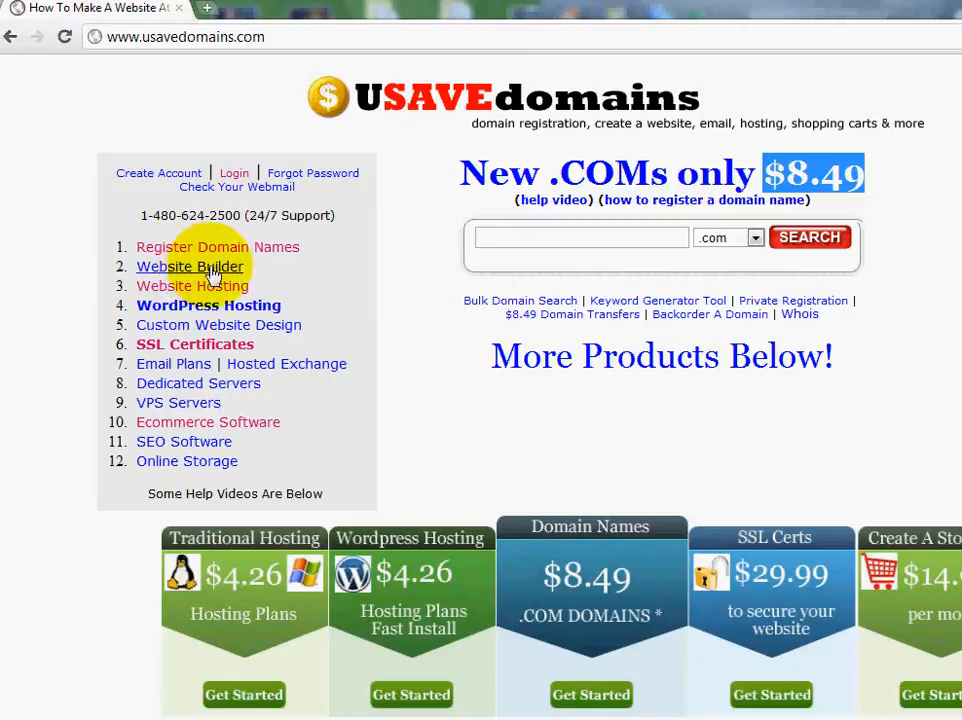
mouse_move(336, 280)
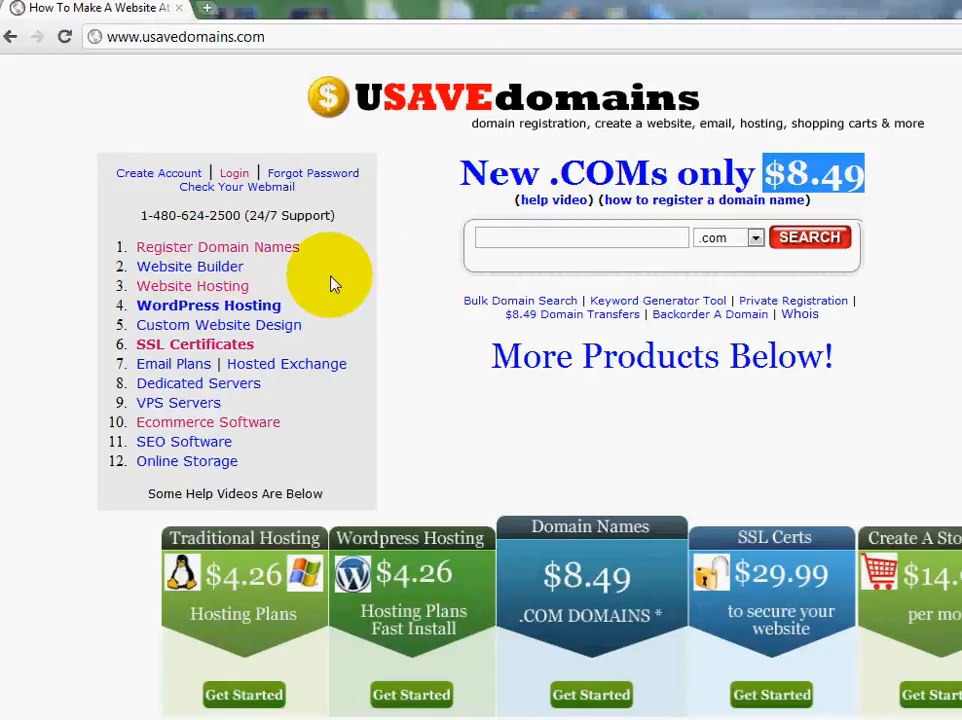
mouse_move(378, 324)
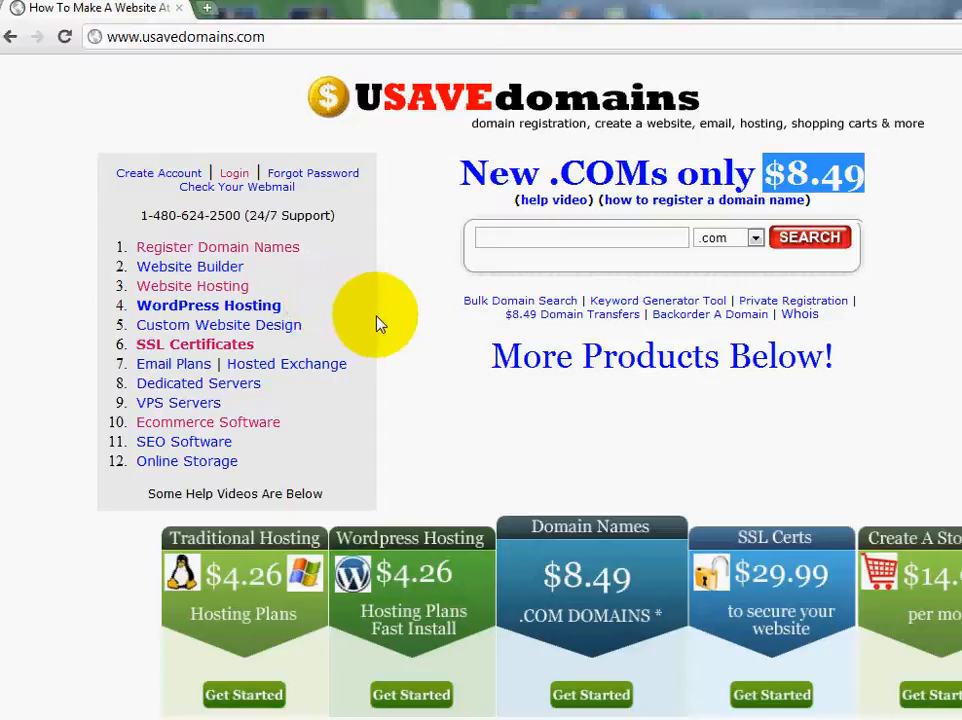
mouse_move(392, 300)
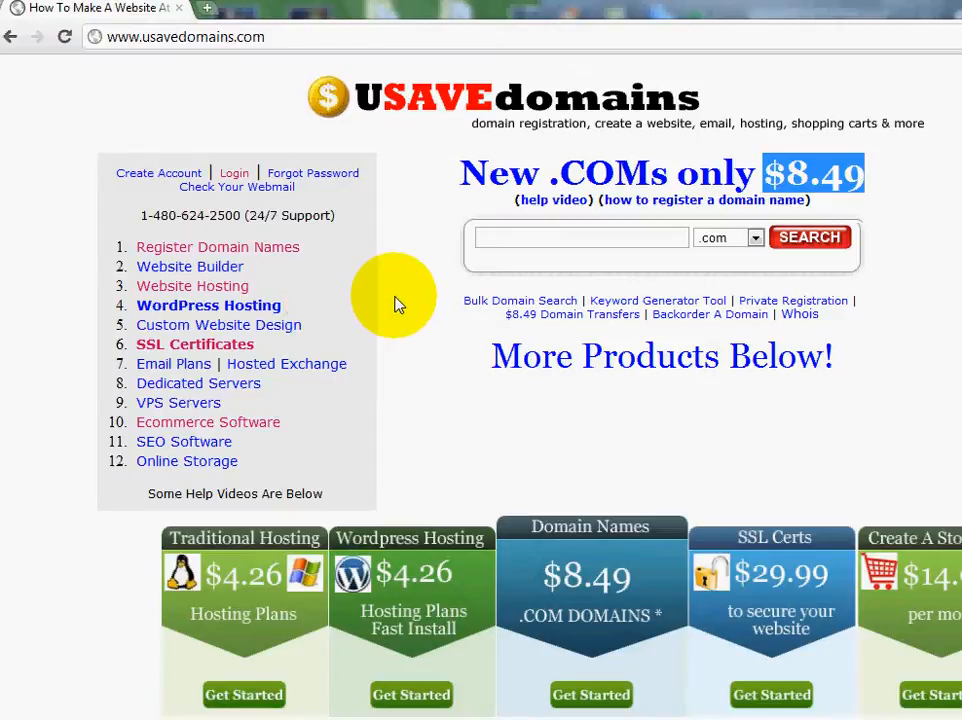
mouse_move(278, 230)
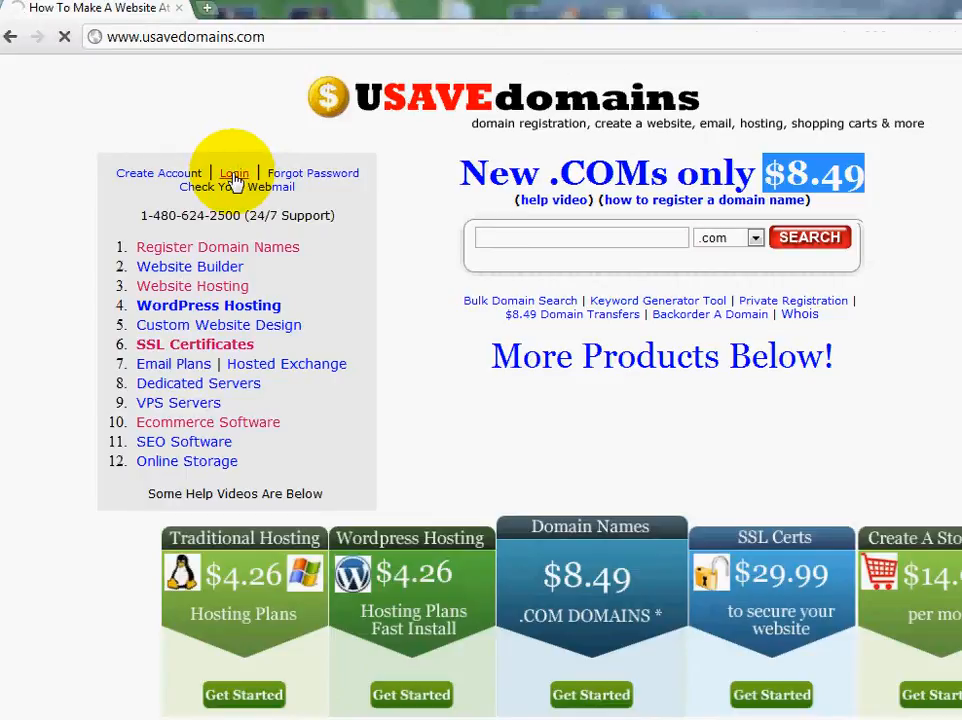
Sign in and show the WebSite Tonight Economy plan for USAVEDOMAINS.INFO under My Products.
click(234, 172)
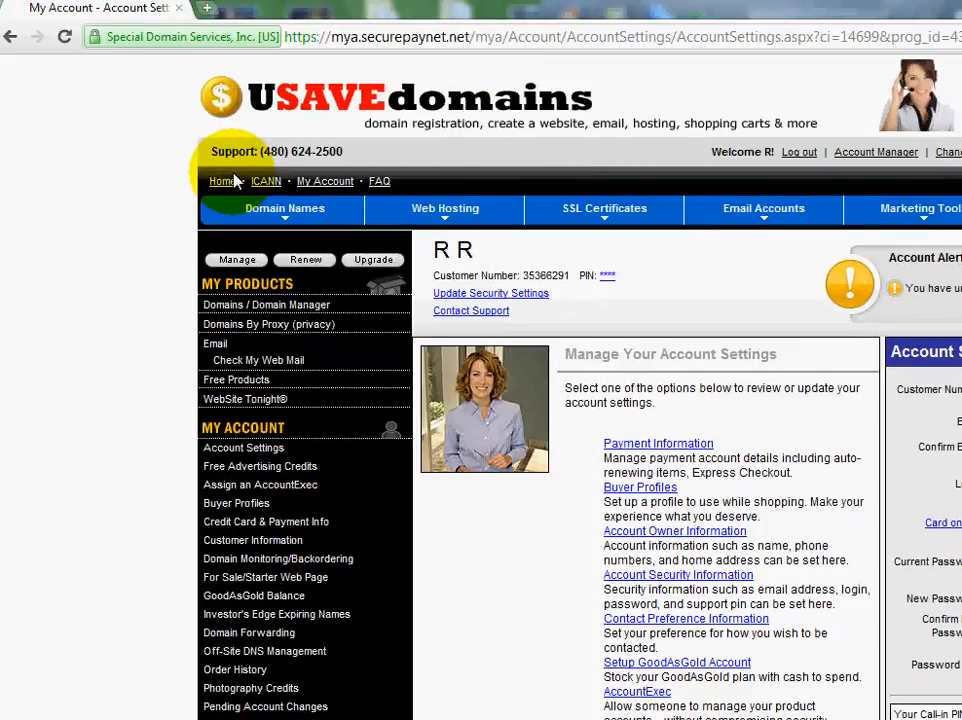
mouse_move(196, 290)
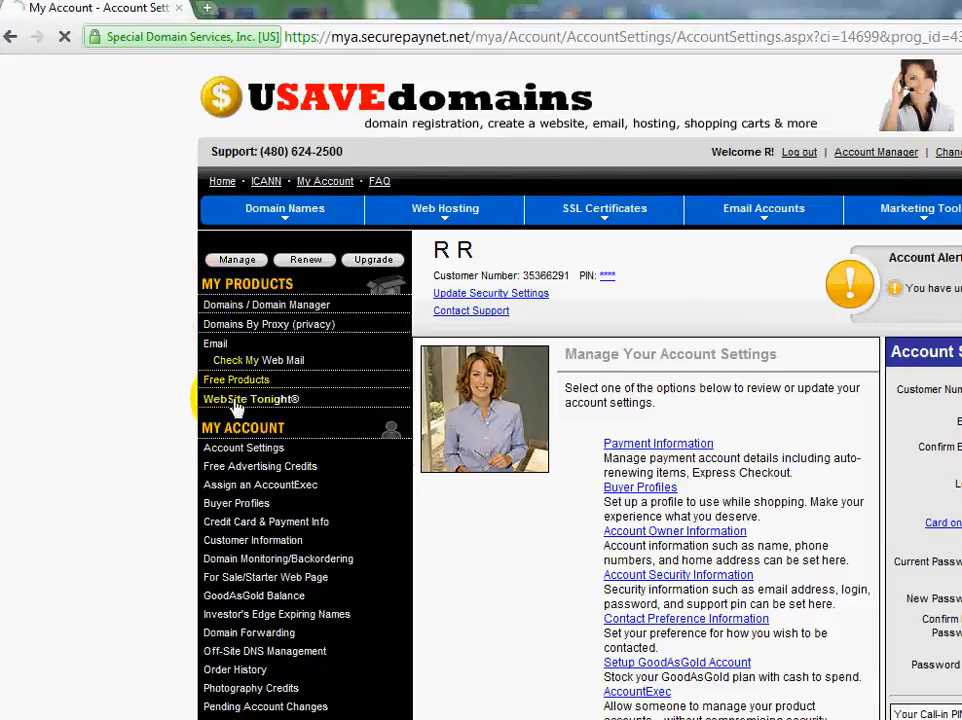
click(250, 400)
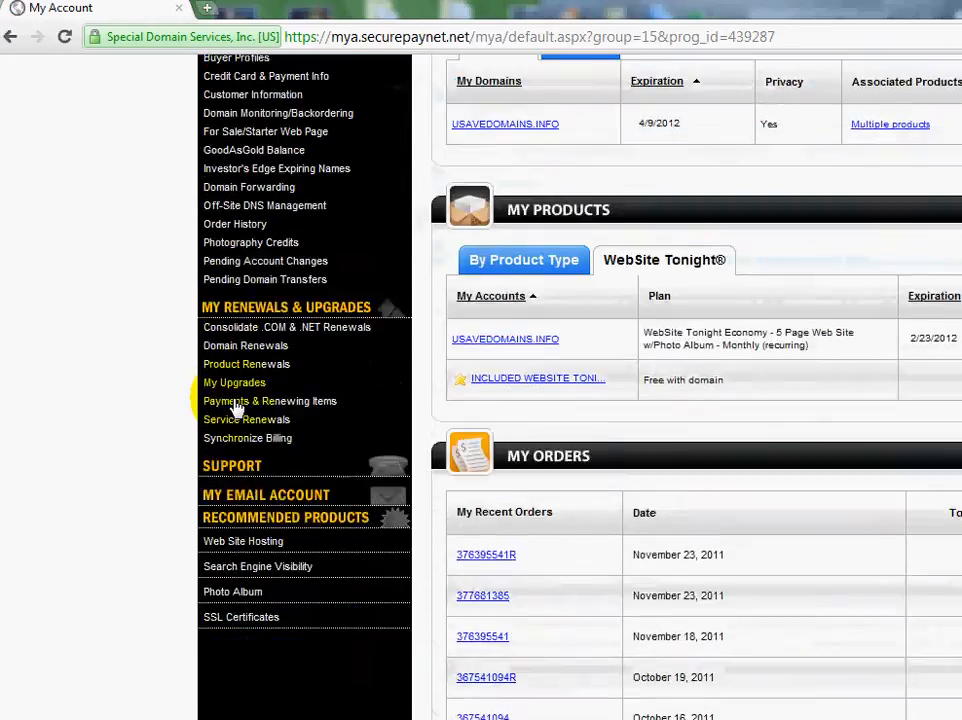
scroll(down, 3)
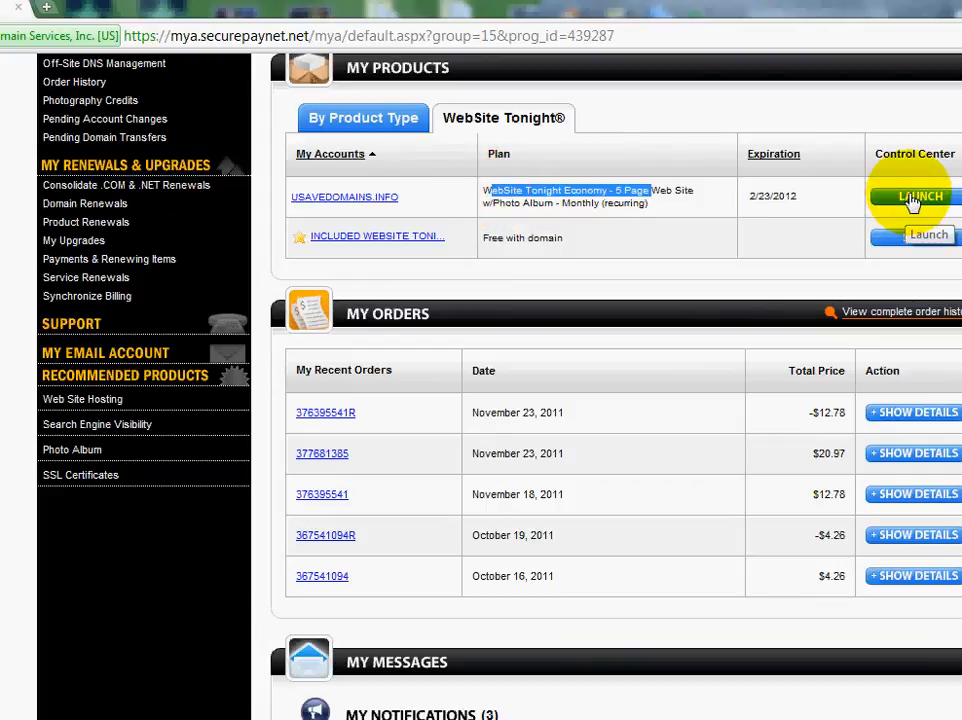
Launch Design Your Pages to bring up the site editor for usavedomains.info.
click(912, 196)
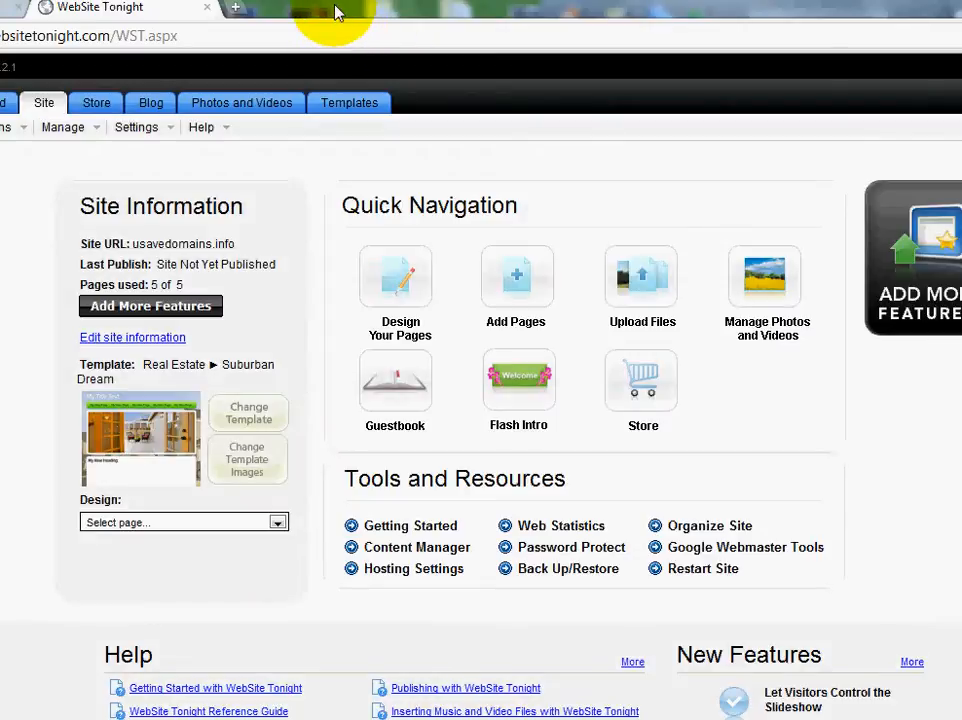
mouse_move(320, 336)
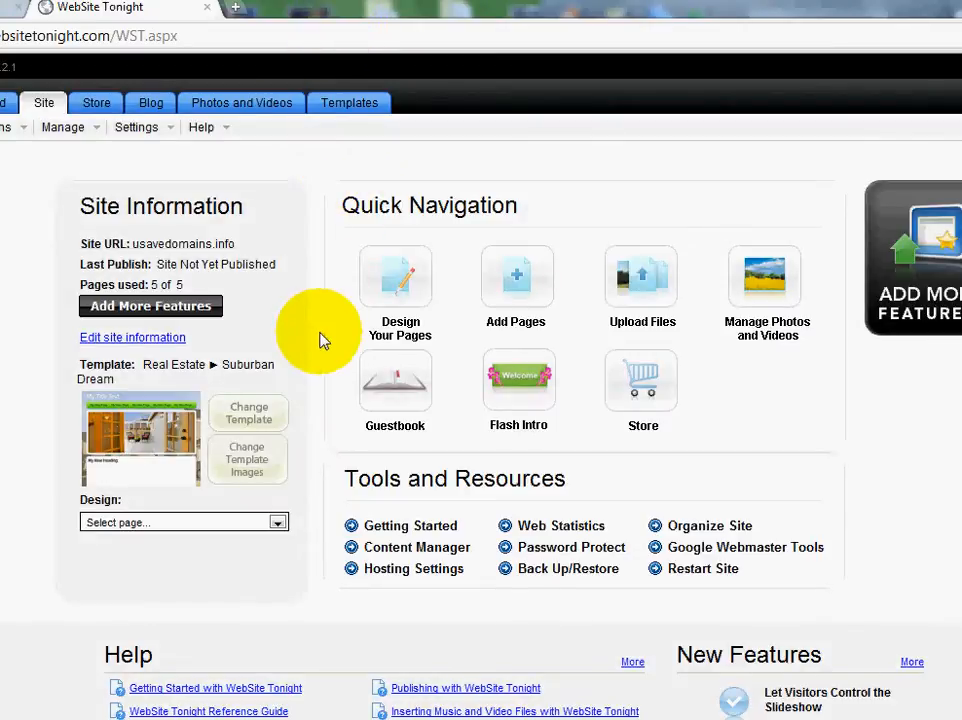
mouse_move(110, 448)
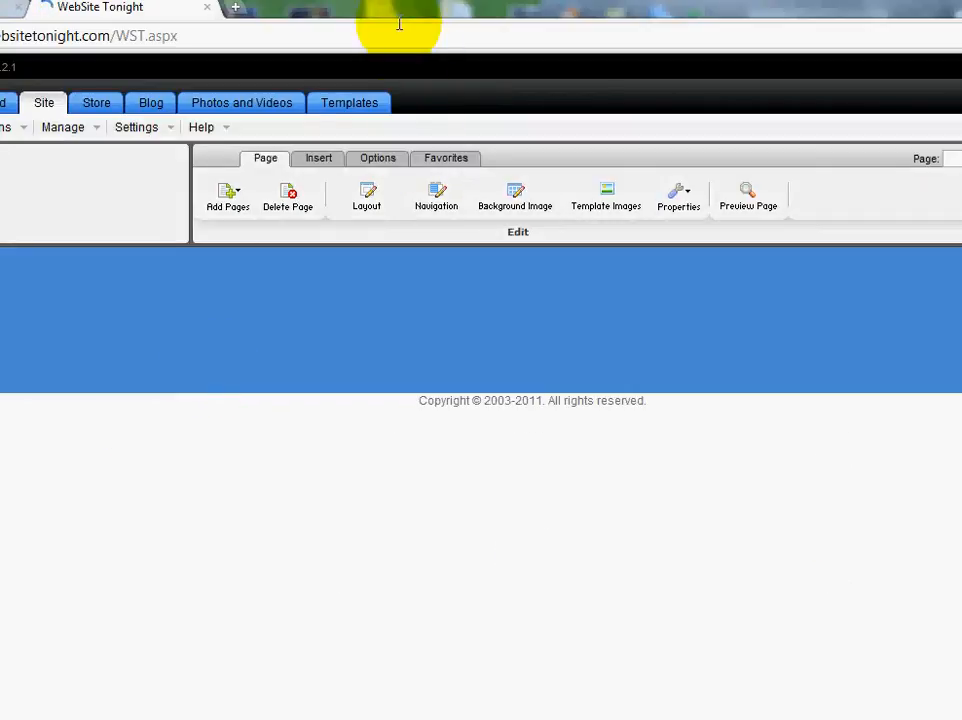
mouse_move(364, 12)
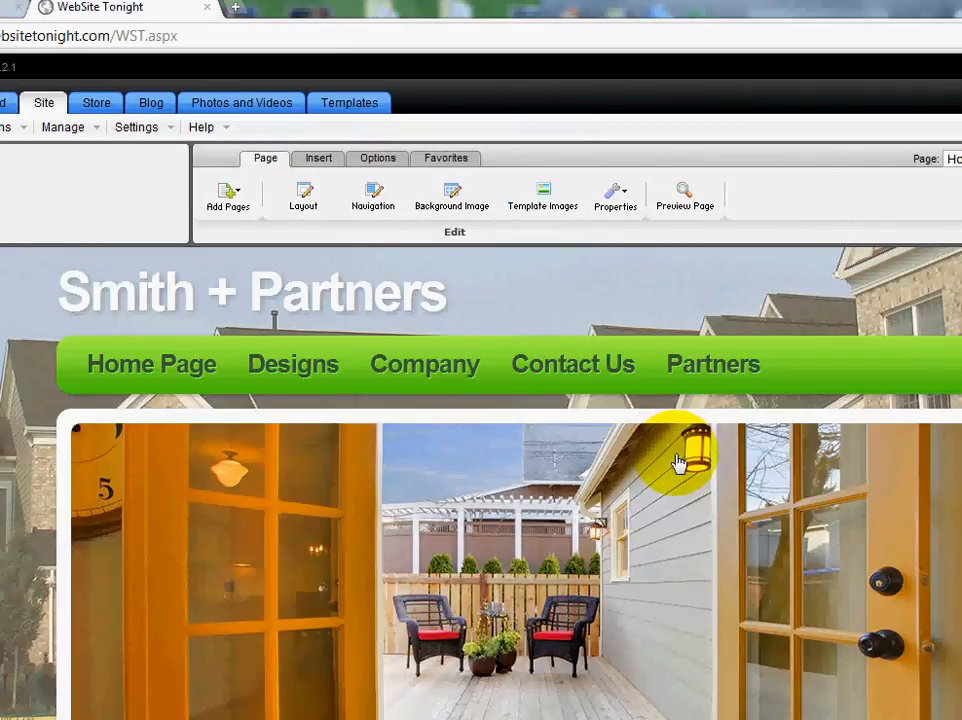
mouse_move(684, 500)
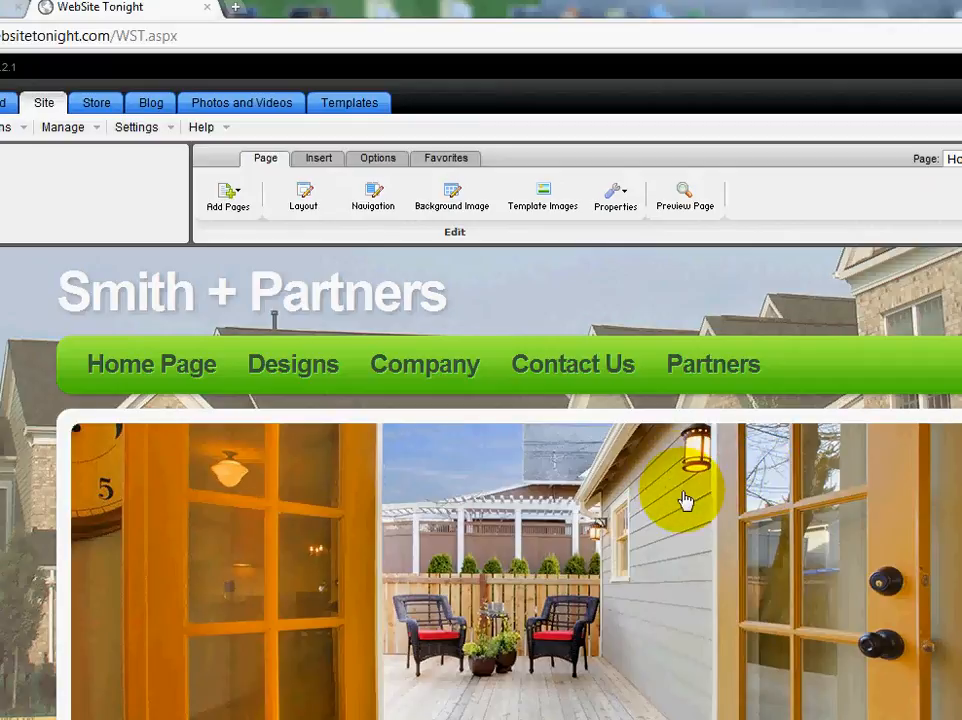
Move down the Smith + Partners home page to its main content block.
scroll(down, 3)
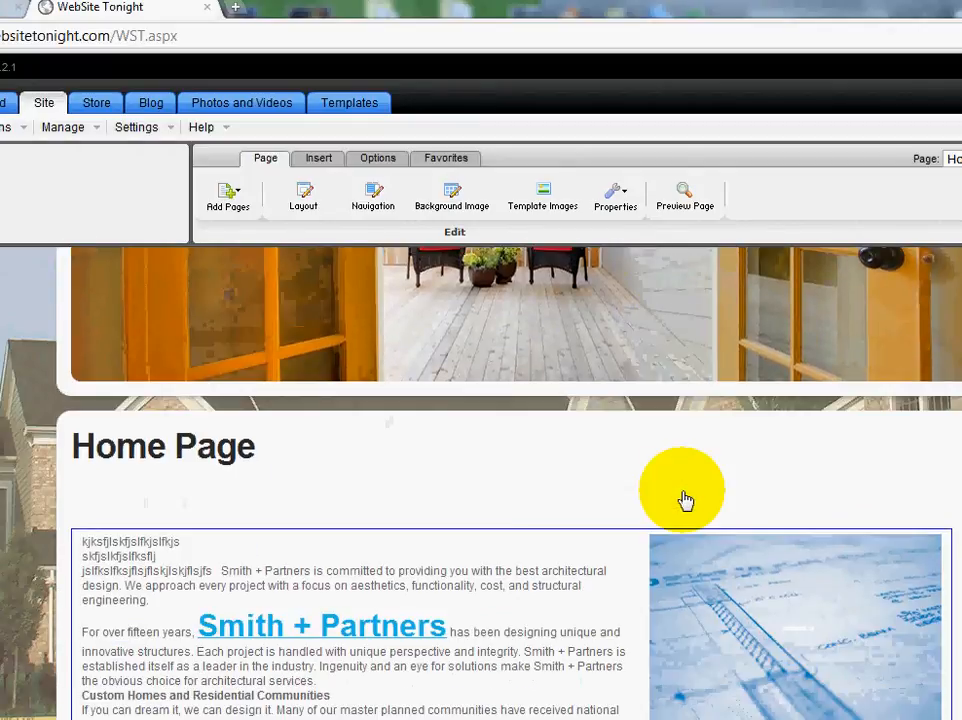
scroll(down, 3)
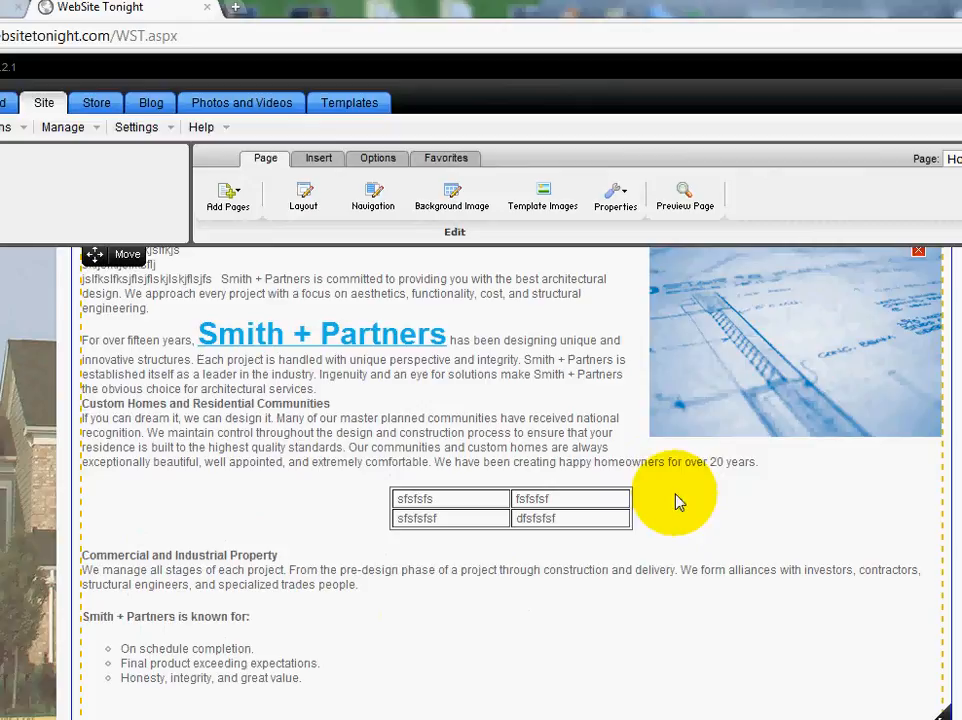
mouse_move(196, 490)
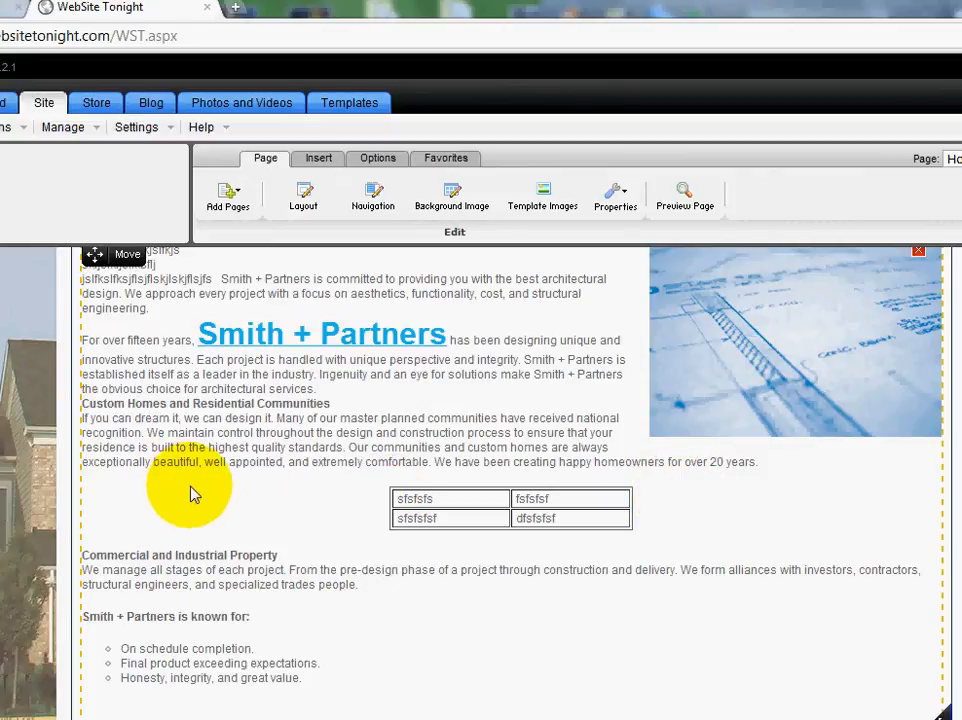
mouse_move(462, 518)
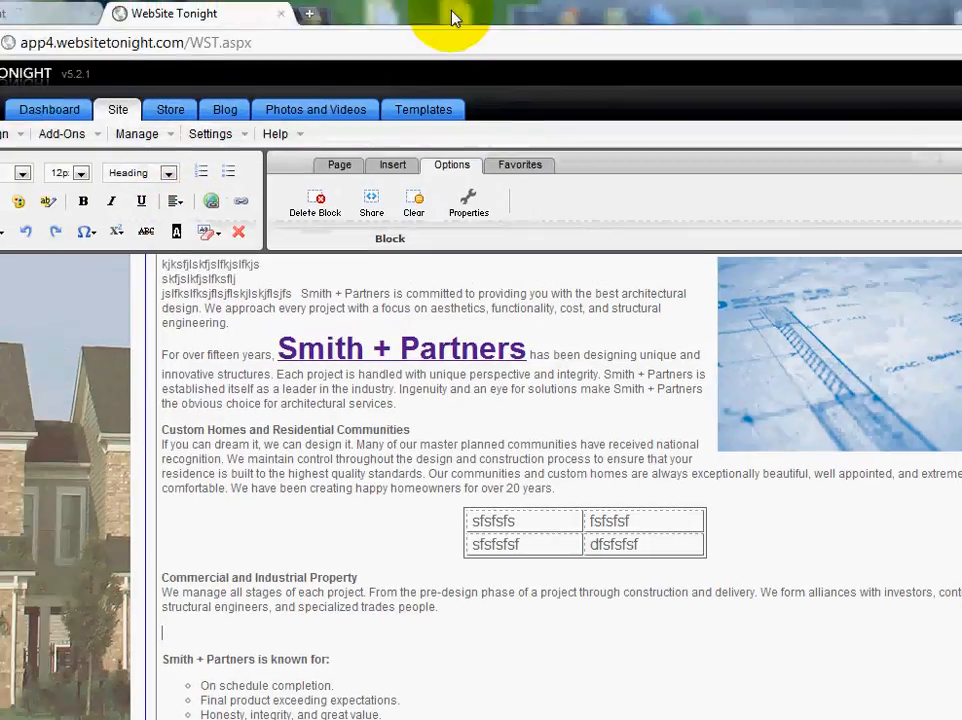
Browse the Insert choices for images and social links such as Flickr, Twitter, Facebook, YouTube and RSS.
click(270, 204)
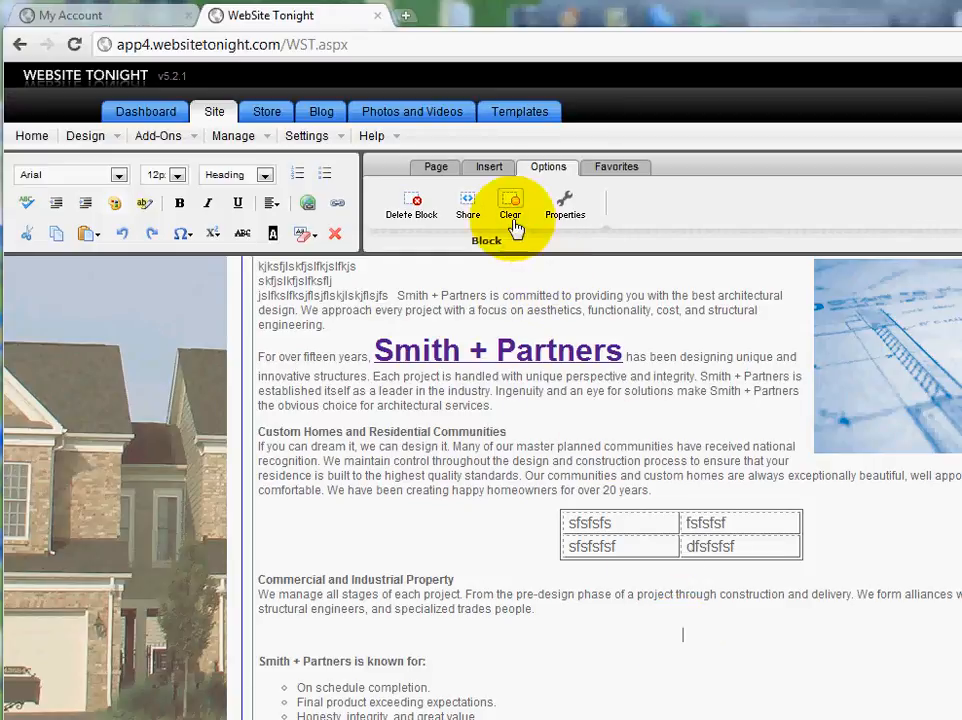
mouse_move(488, 168)
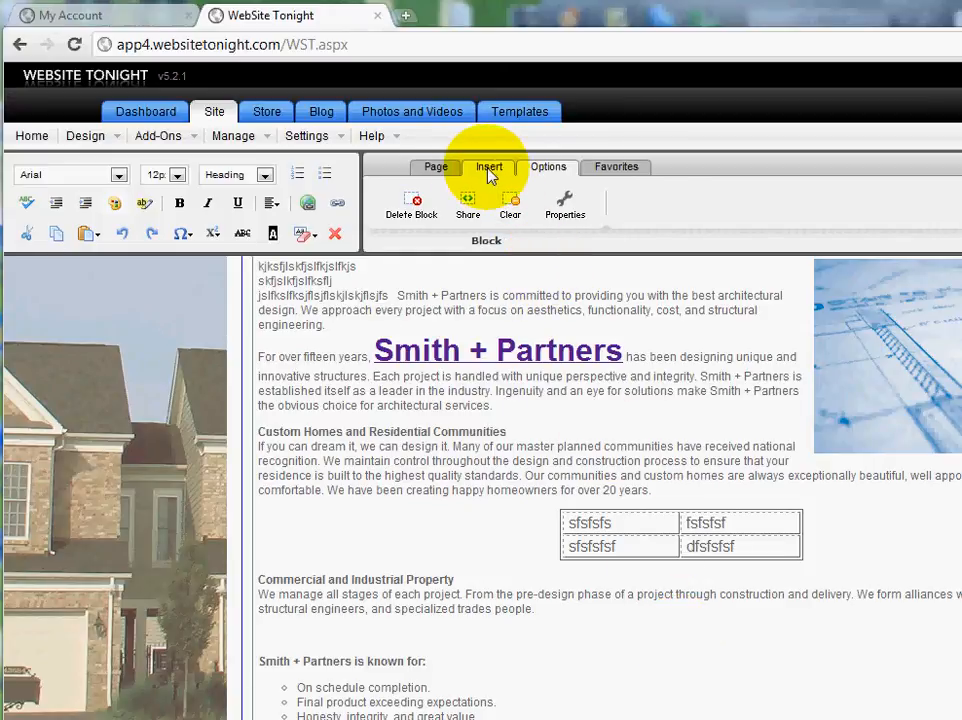
click(520, 204)
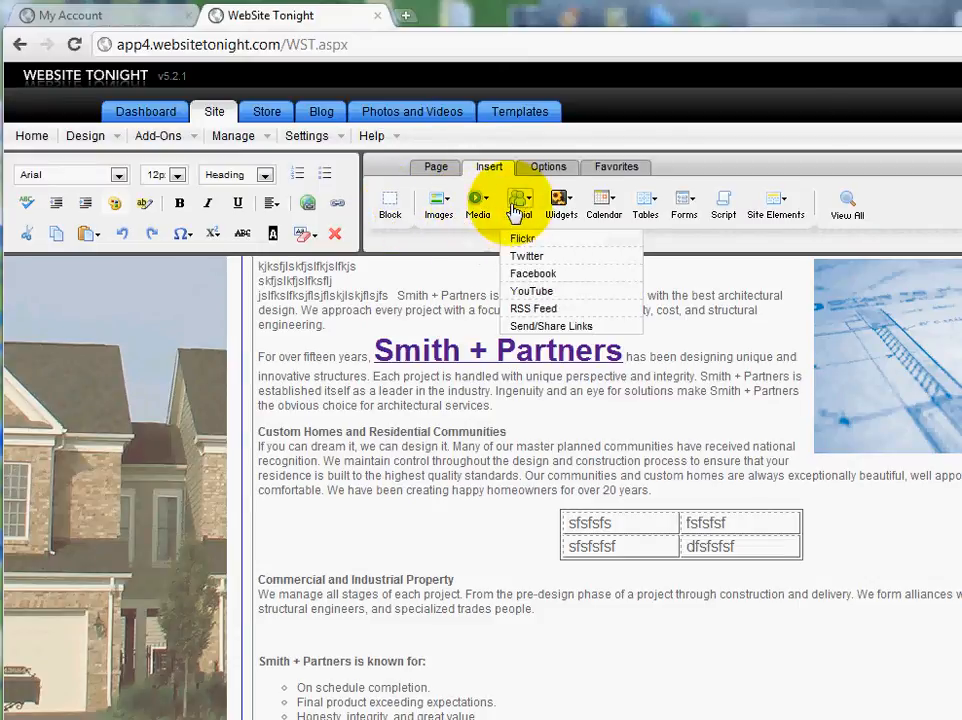
click(604, 204)
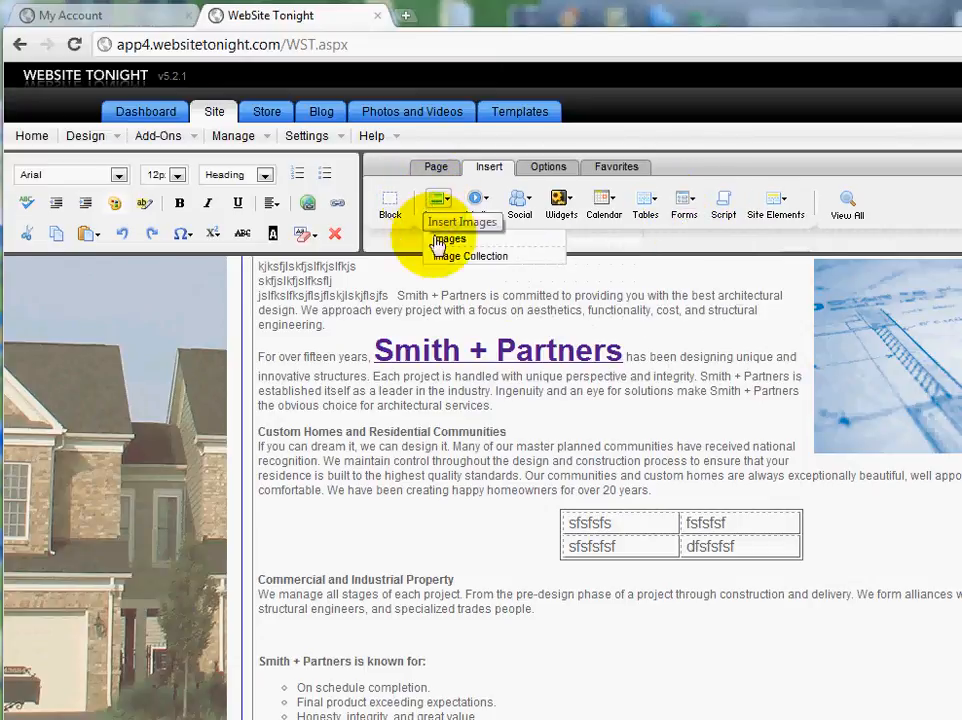
click(520, 204)
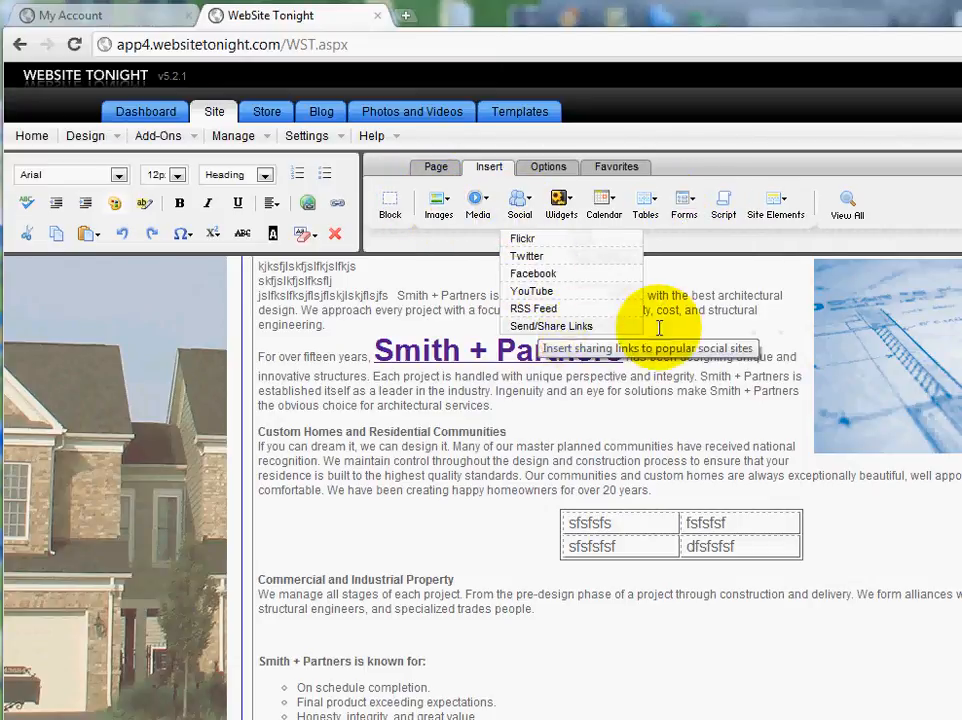
mouse_move(722, 204)
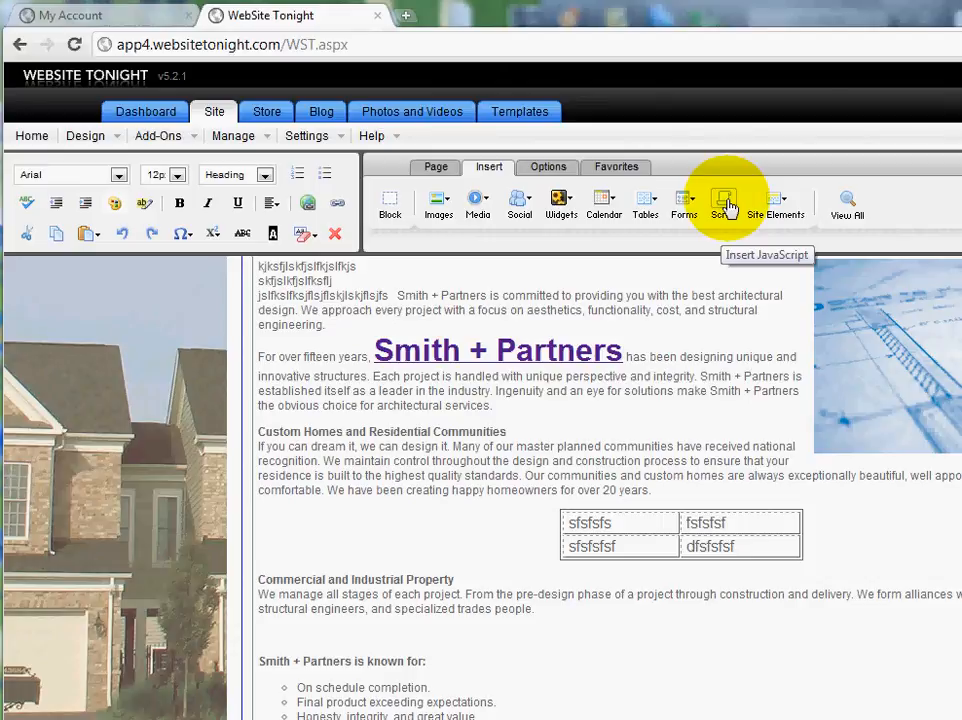
Paste the sample JavaScript into the Edit Script box and confirm it with OK.
click(724, 204)
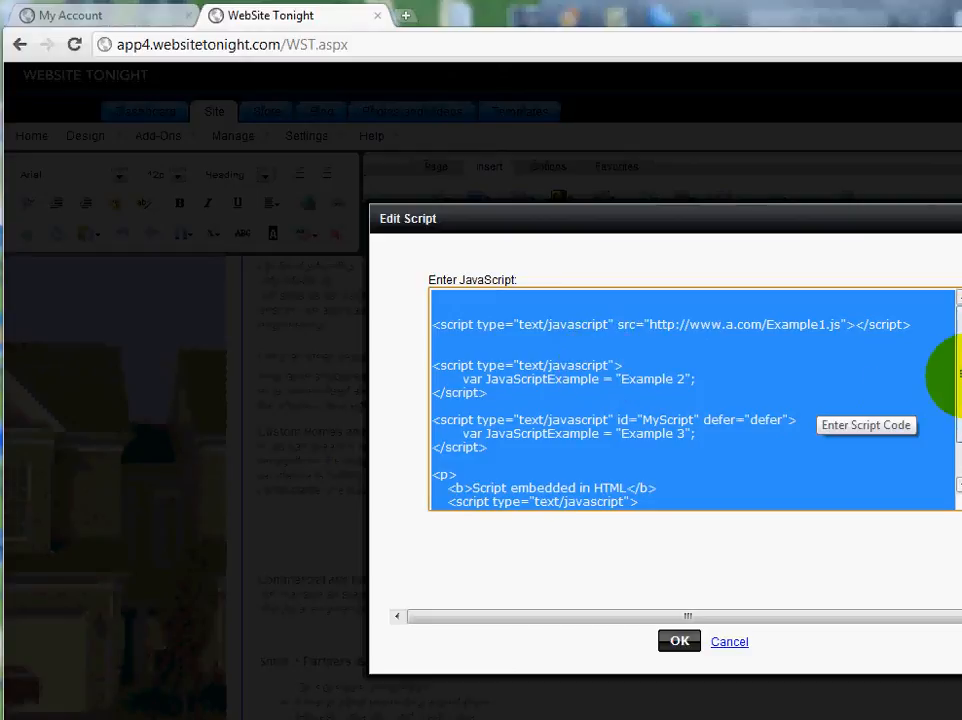
scroll(down, 3)
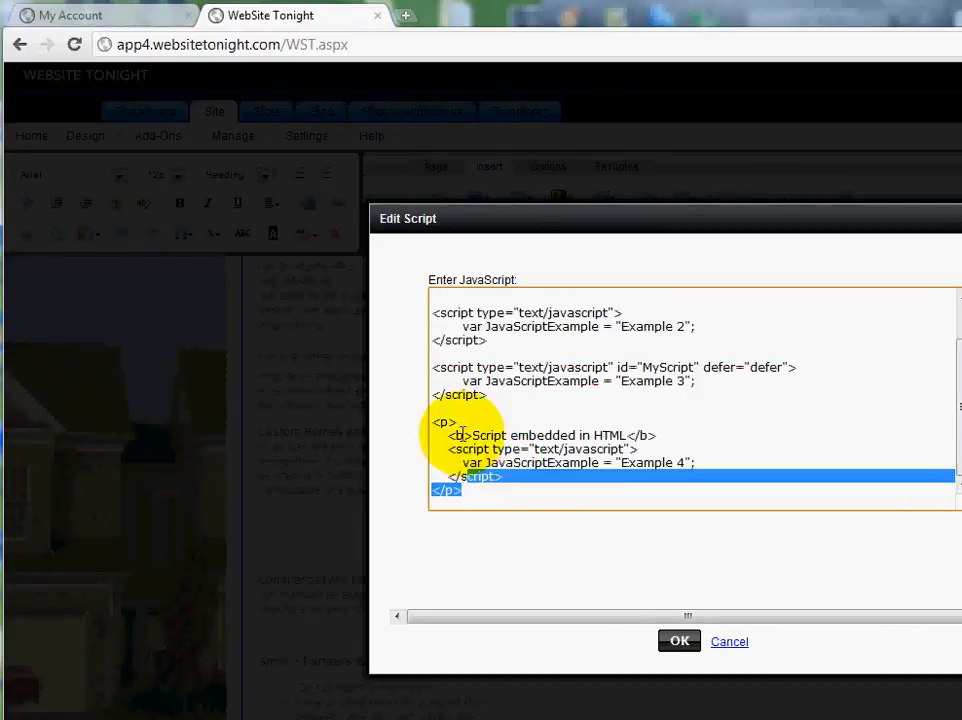
scroll(up, 3)
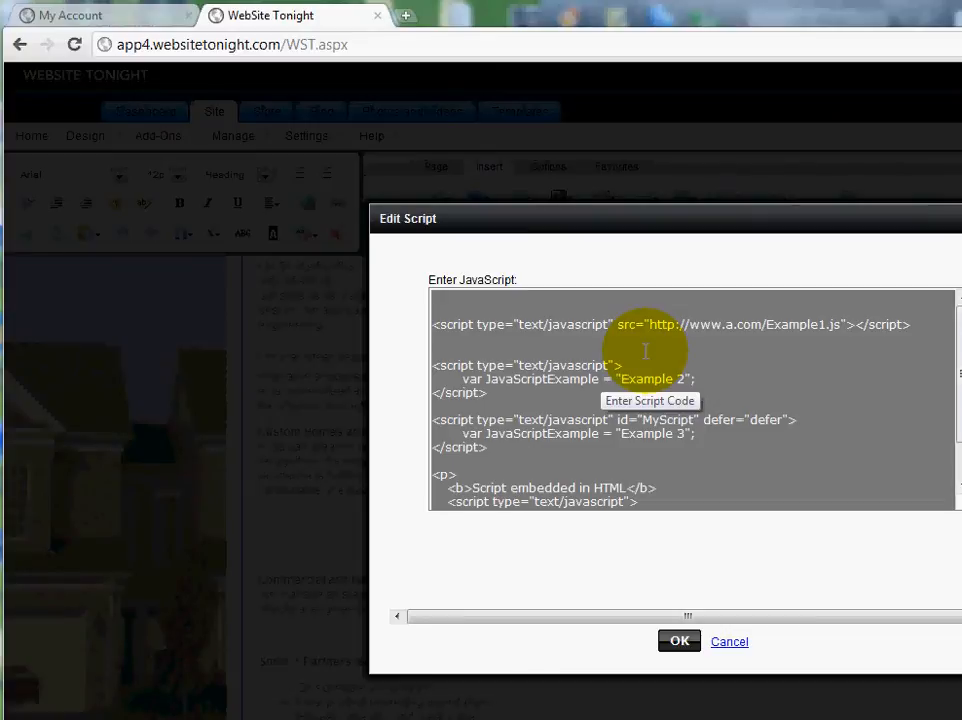
mouse_move(796, 428)
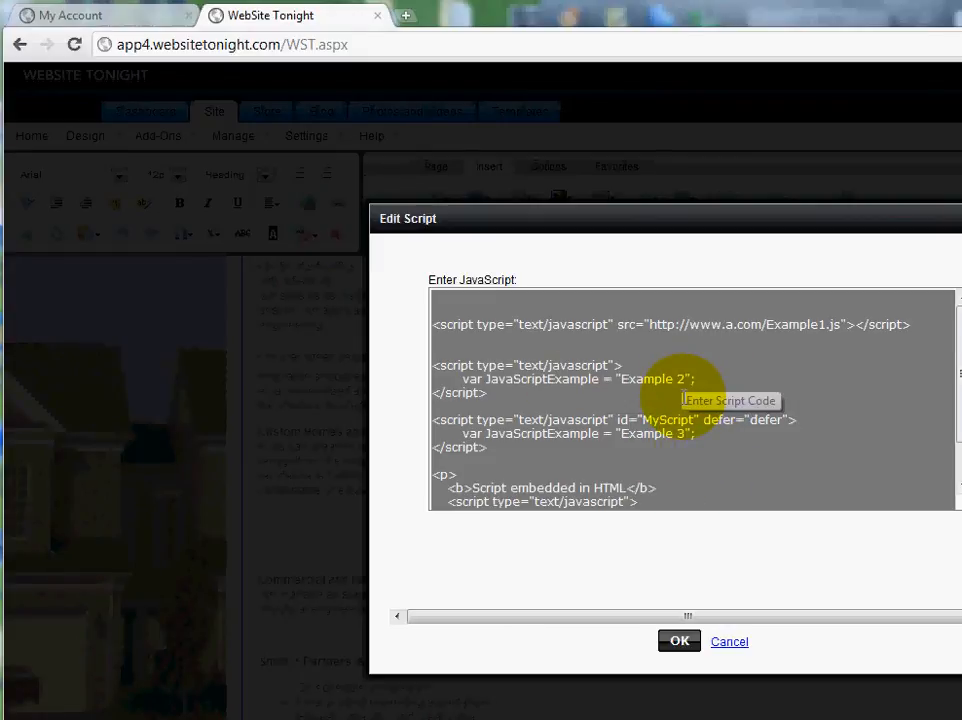
mouse_move(690, 556)
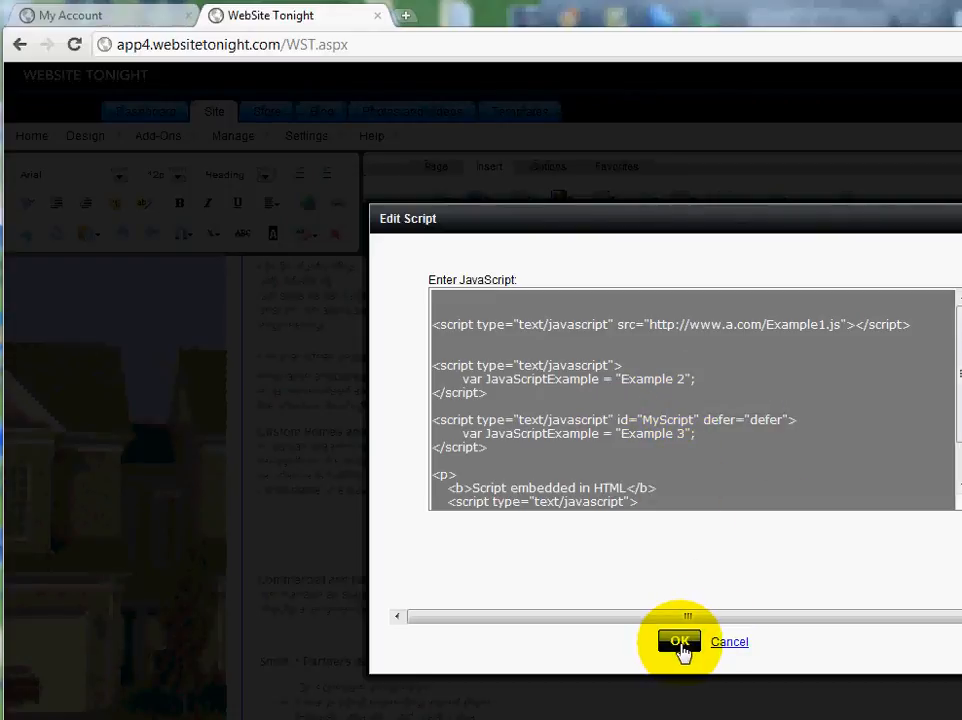
click(680, 640)
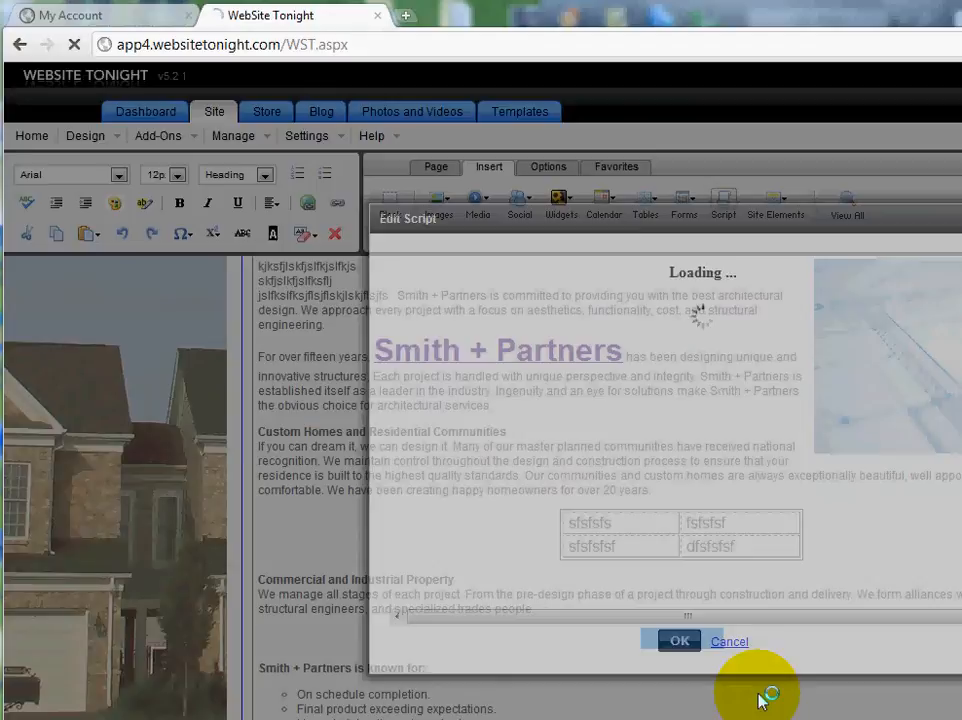
Select the inserted Script placeholder below the Commercial and Industrial Property paragraph and dismiss the restart notice.
click(680, 640)
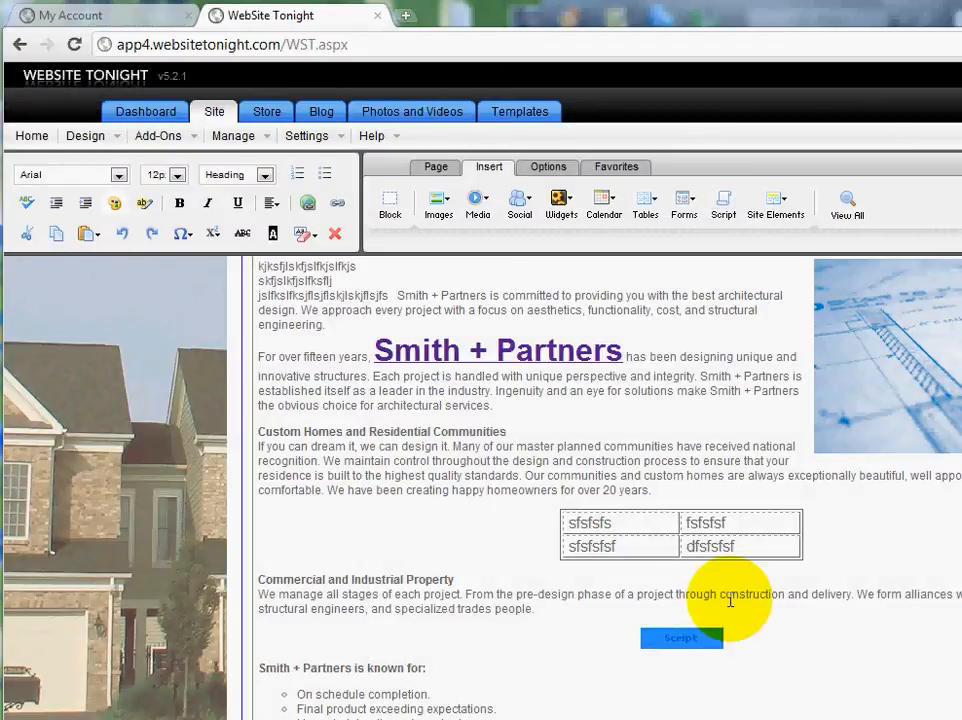
click(680, 638)
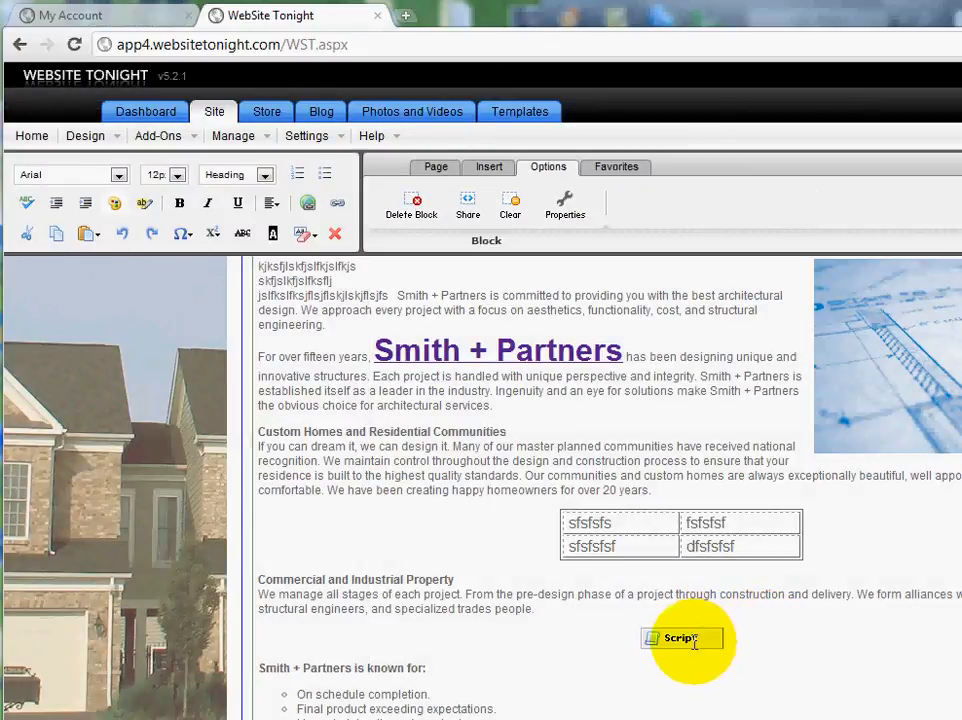
scroll(down, 3)
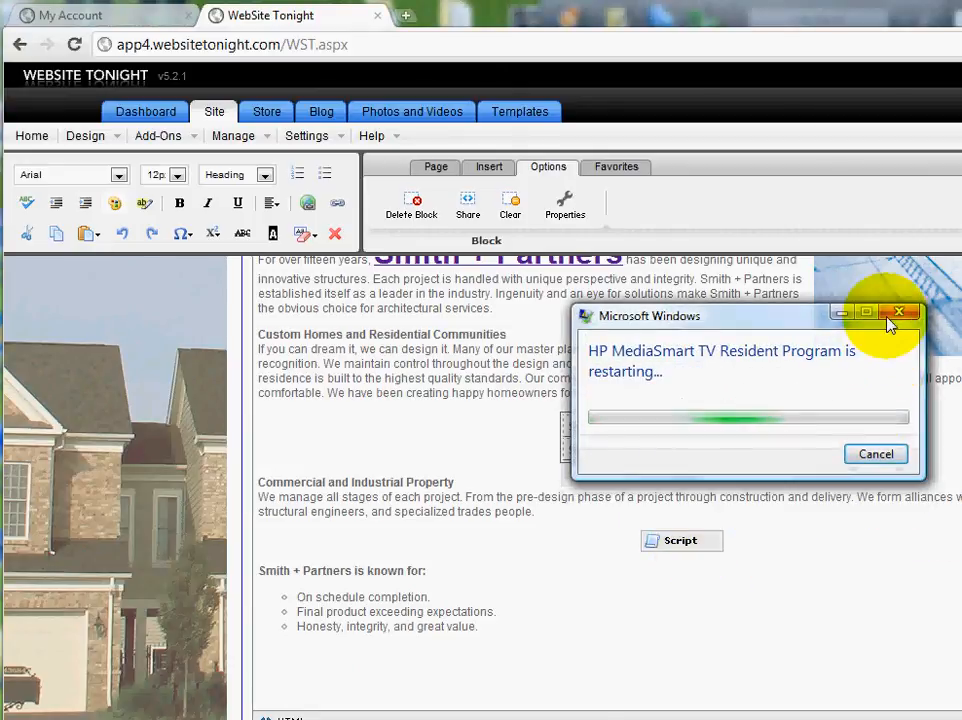
click(898, 312)
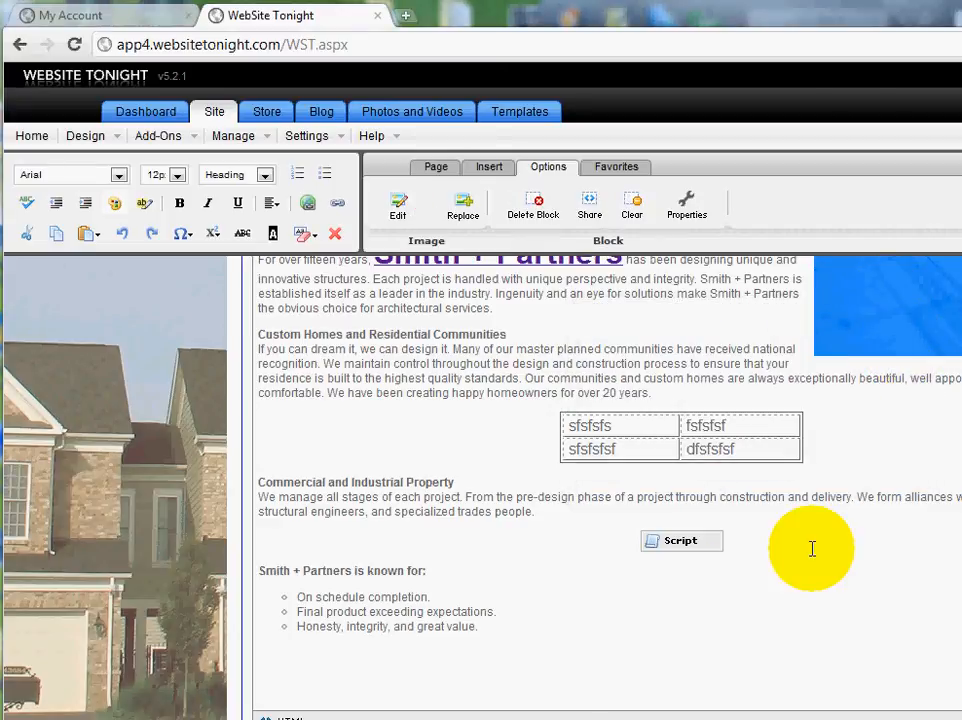
mouse_move(800, 556)
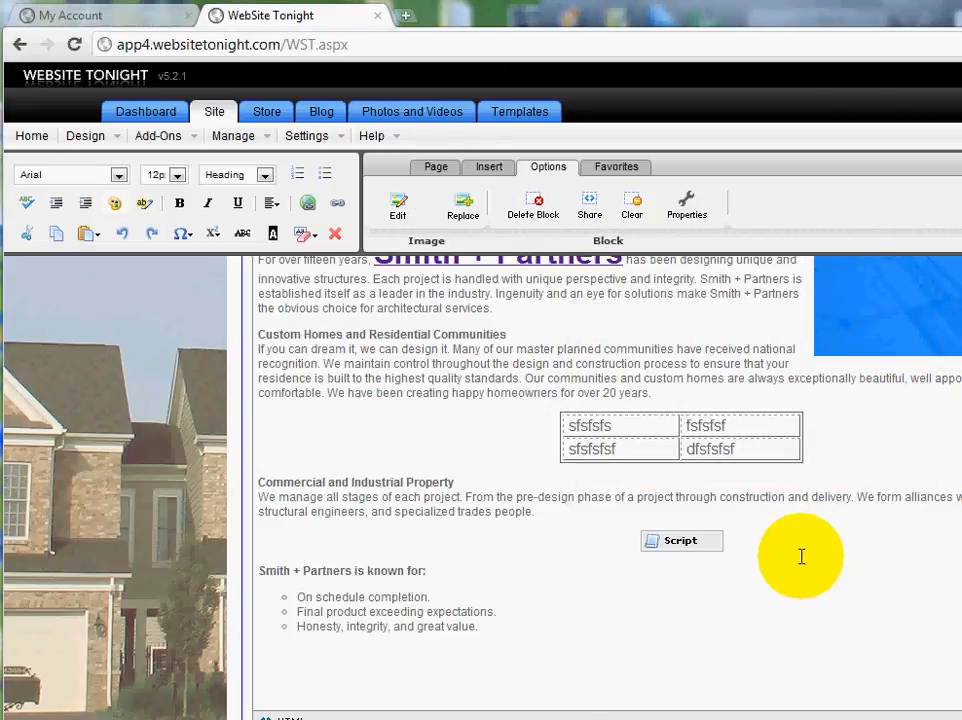
mouse_move(750, 544)
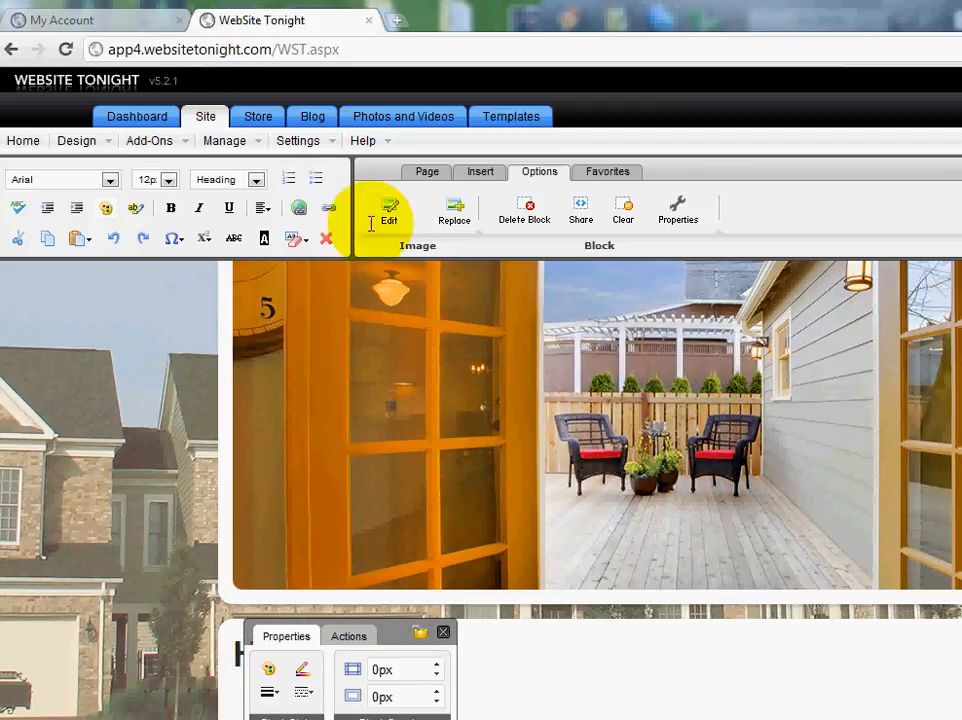
Return to the My Account tab and head to usavedomains.com.
click(90, 20)
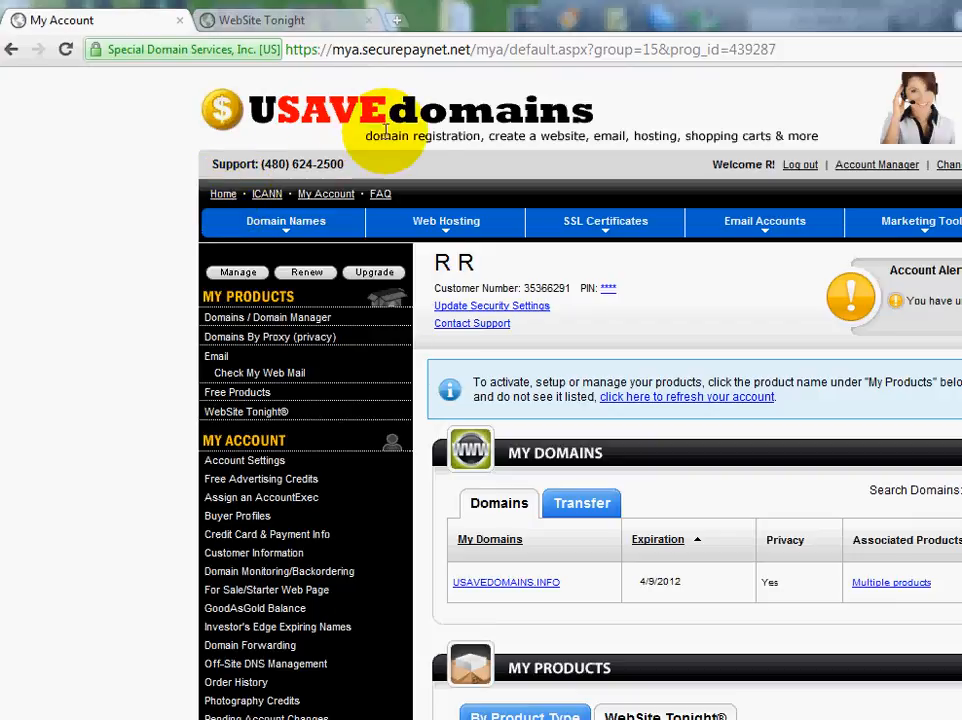
mouse_move(584, 136)
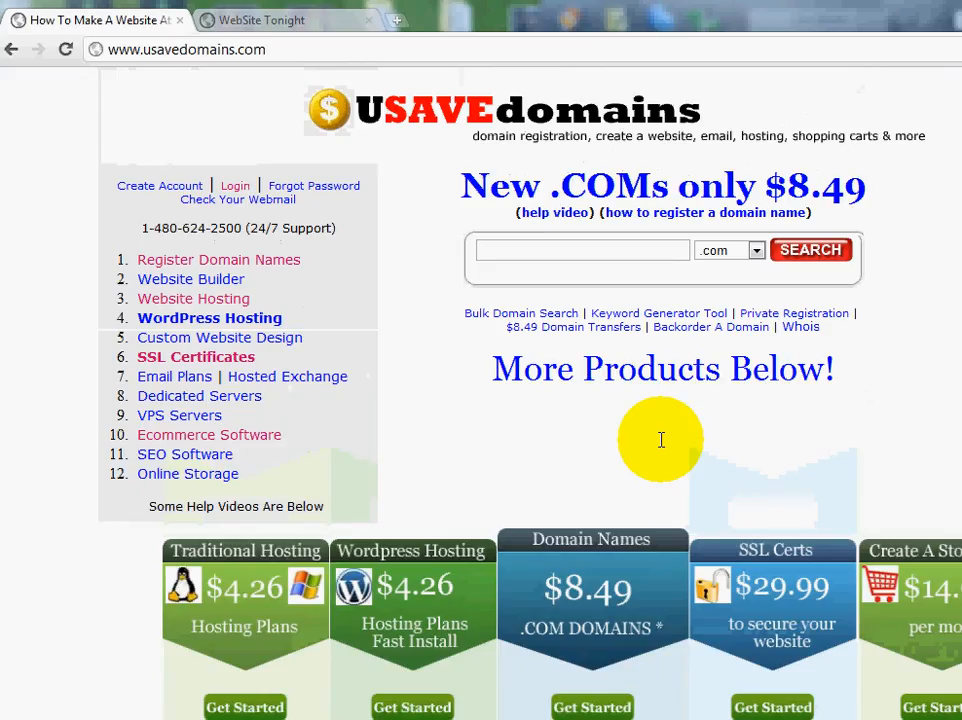
mouse_move(660, 440)
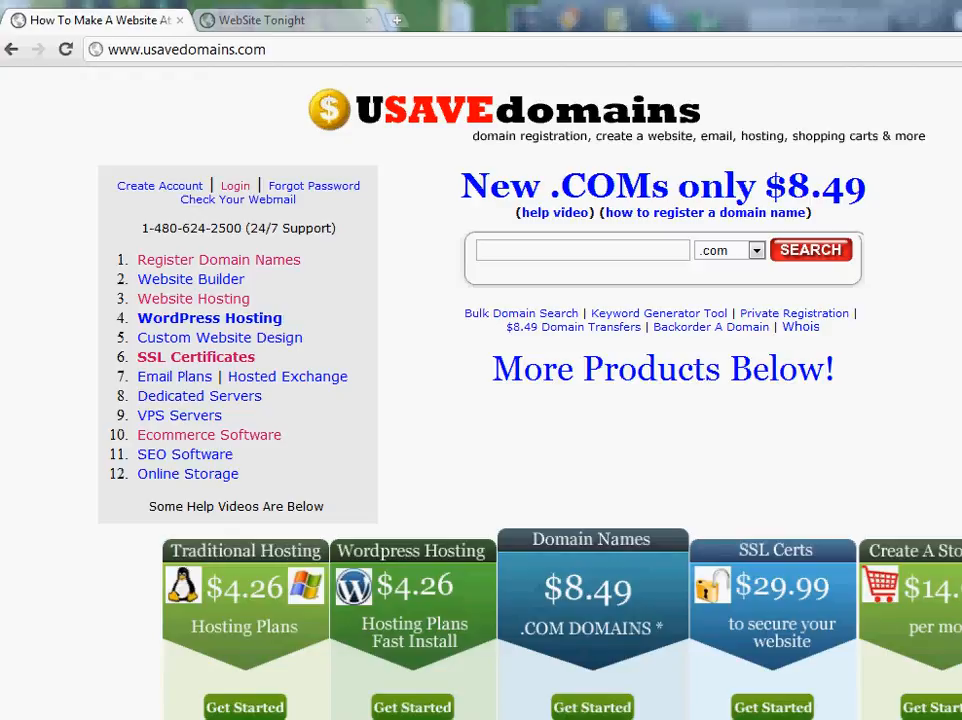